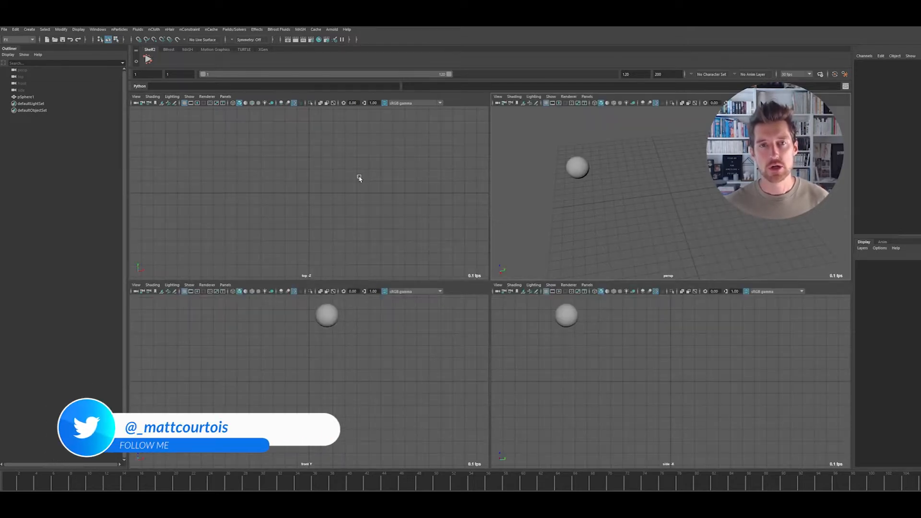
mouse_move(438, 218)
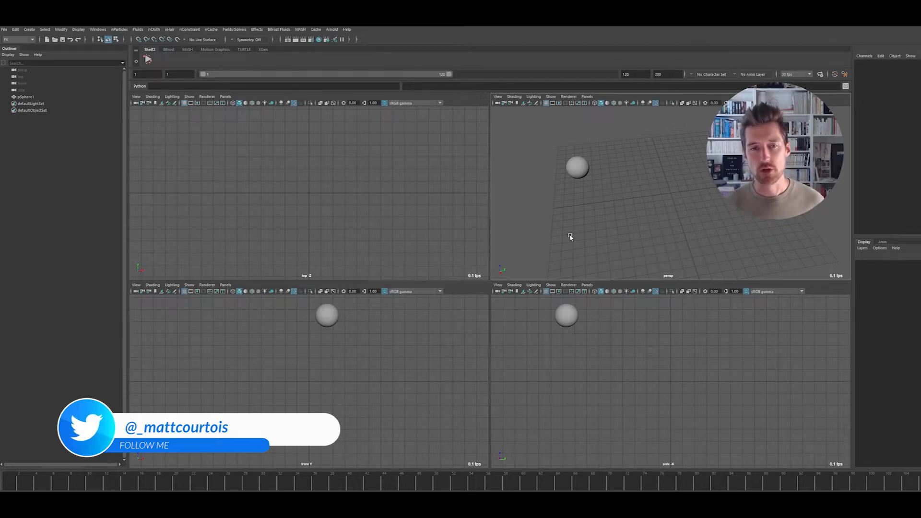
mouse_move(295, 122)
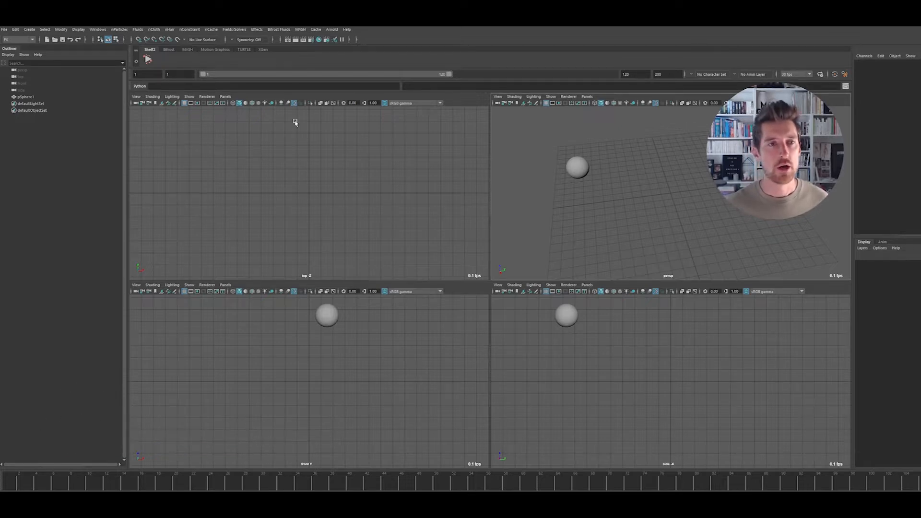
Step: Switch the upper-left viewport from the top camera to the side camera
left_click(225, 96)
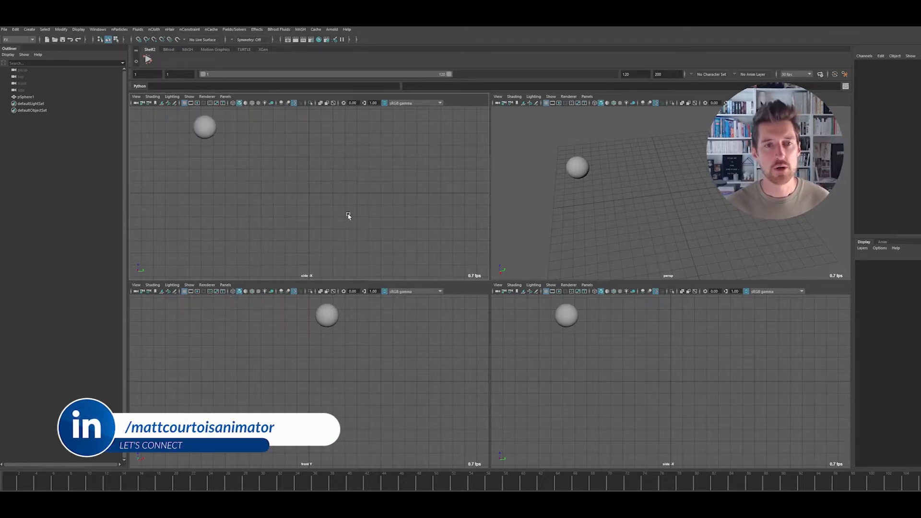
Step: Choose the Two Panes Side by Side layout showing side and perspective views
left_click(225, 96)
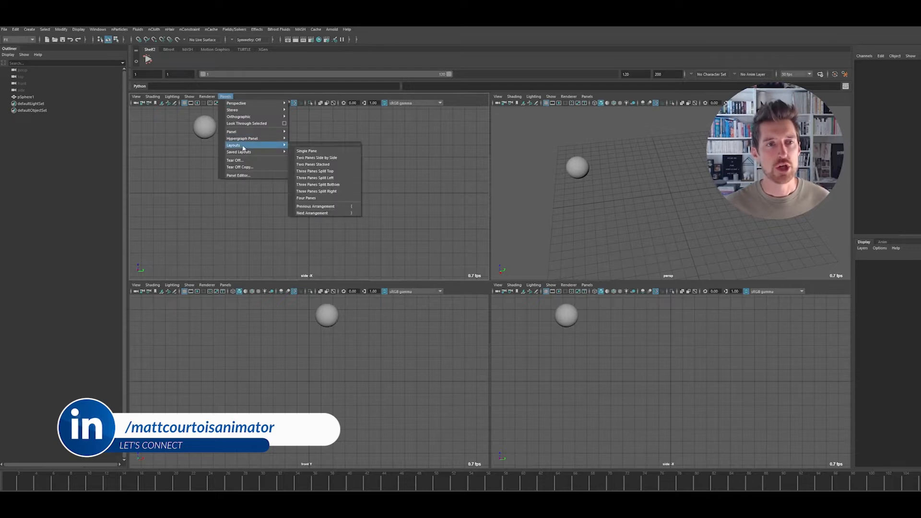
left_click(316, 158)
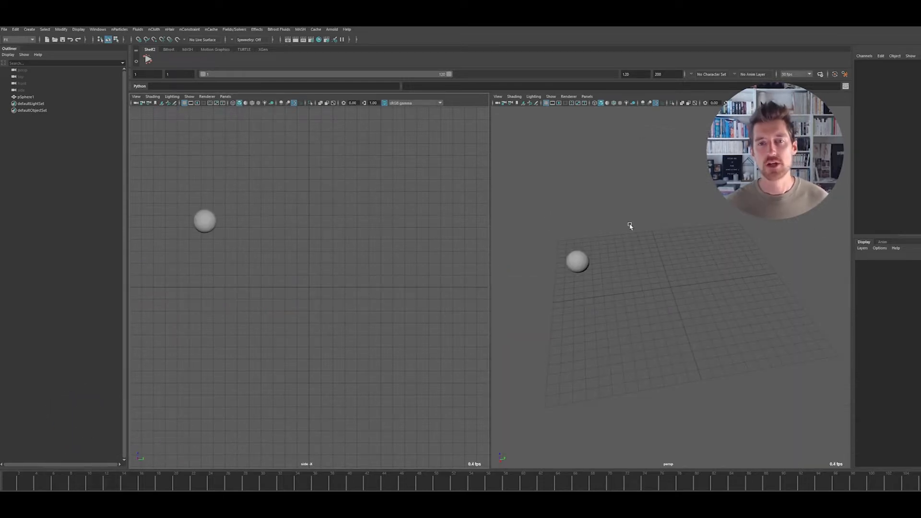
mouse_move(637, 310)
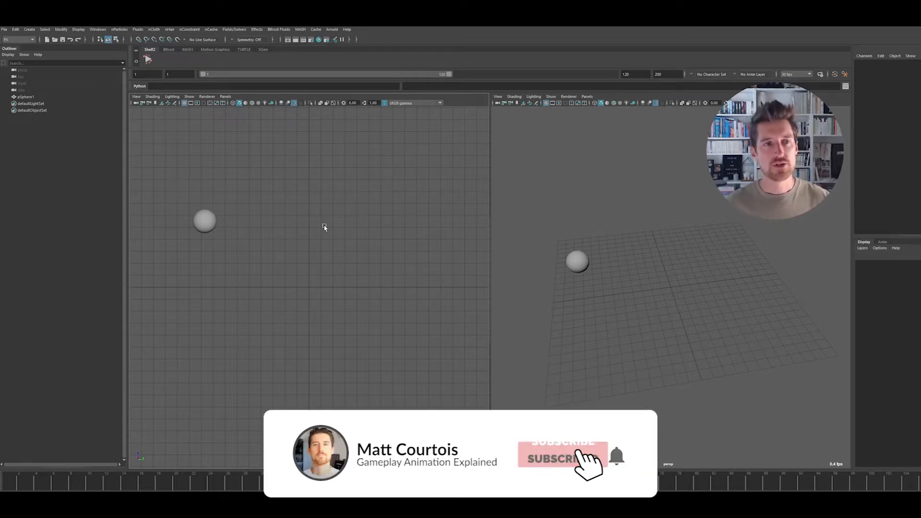
Step: Close the docked Outliner so the two viewports fill the window
left_click(562, 454)
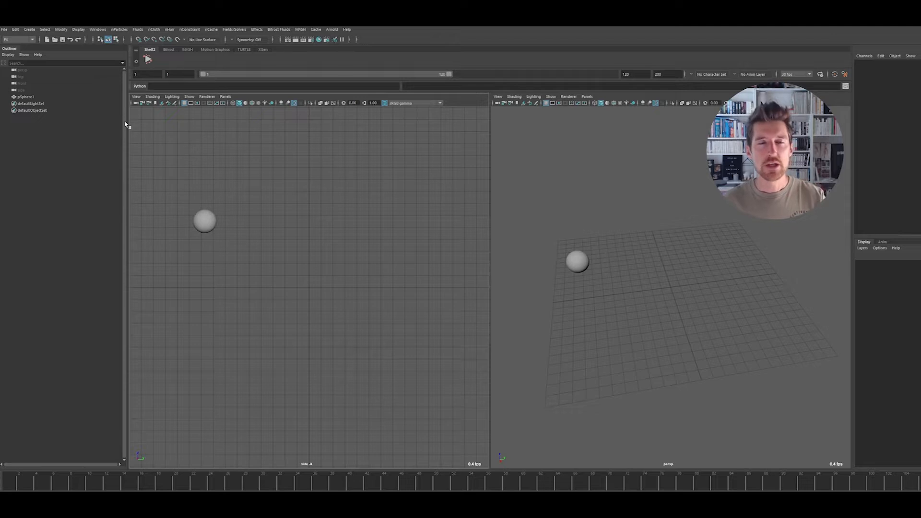
mouse_move(130, 129)
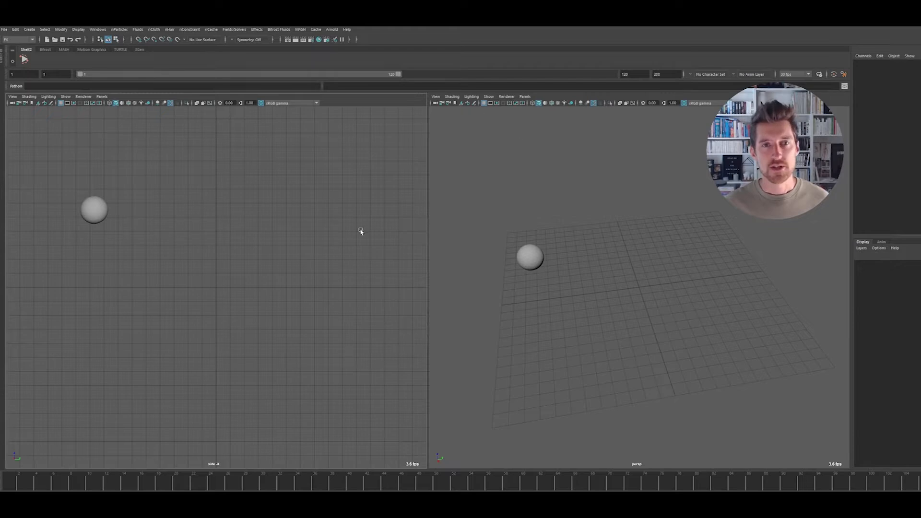
mouse_move(263, 236)
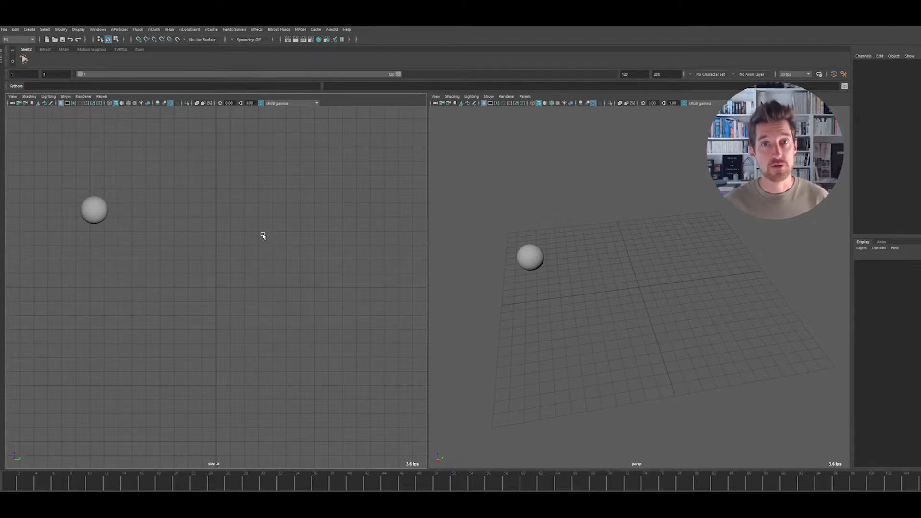
mouse_move(270, 221)
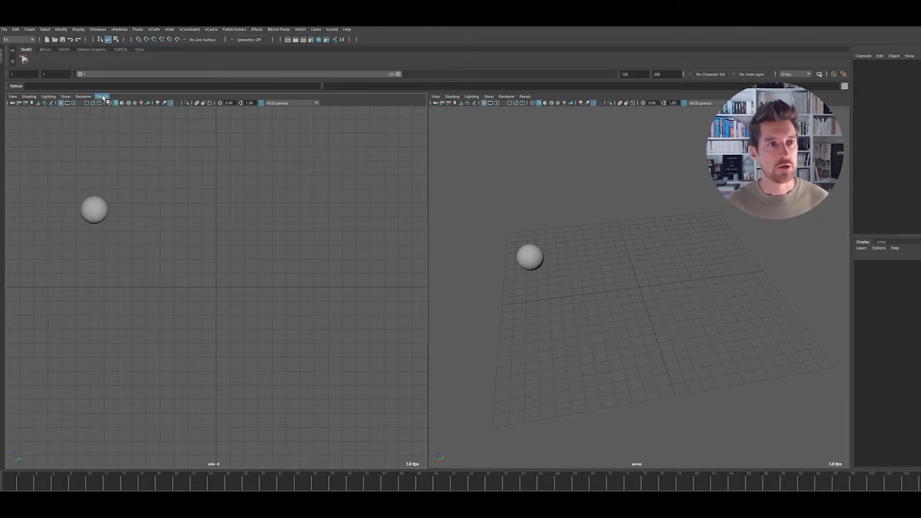
Step: Make the left pane an Outliner beside the large perspective view
left_click(101, 96)
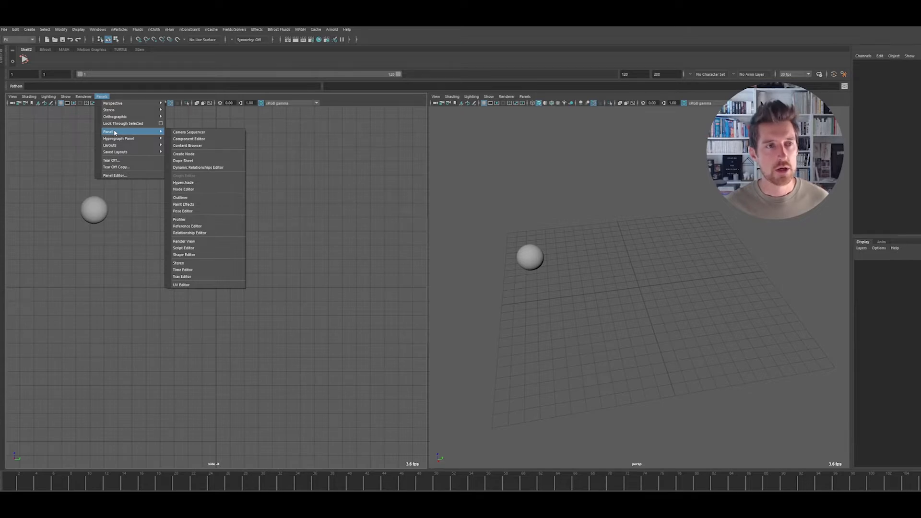
mouse_move(115, 116)
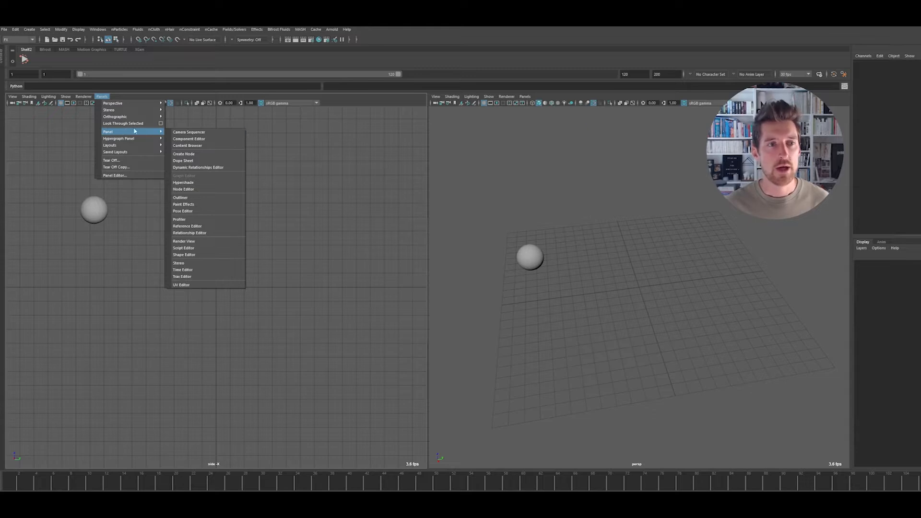
left_click(180, 196)
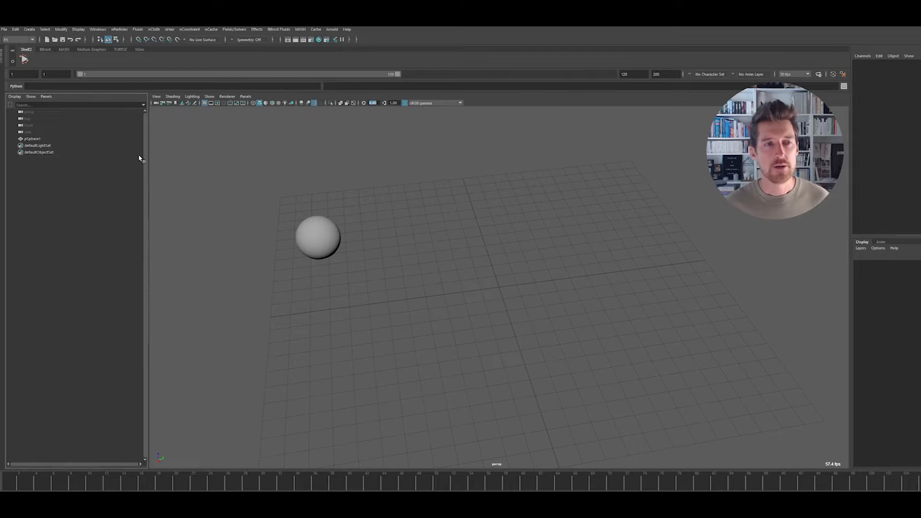
left_click(318, 238)
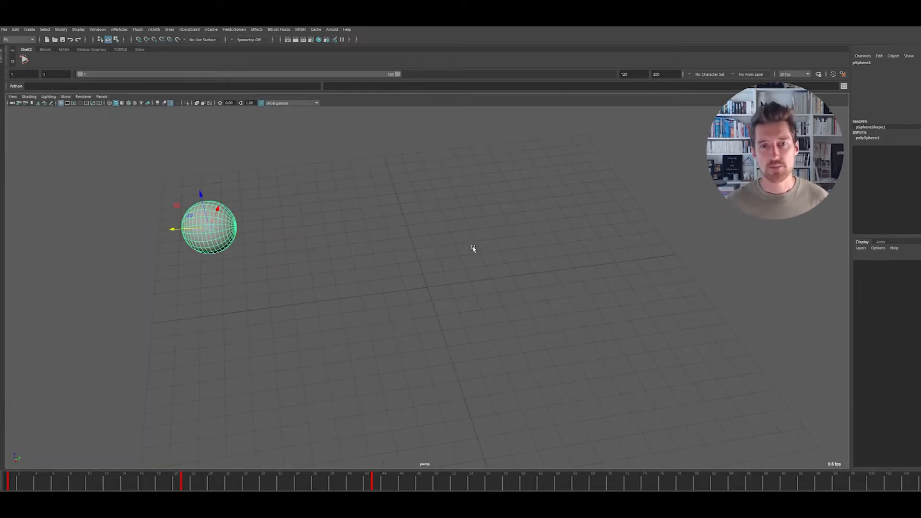
mouse_move(422, 264)
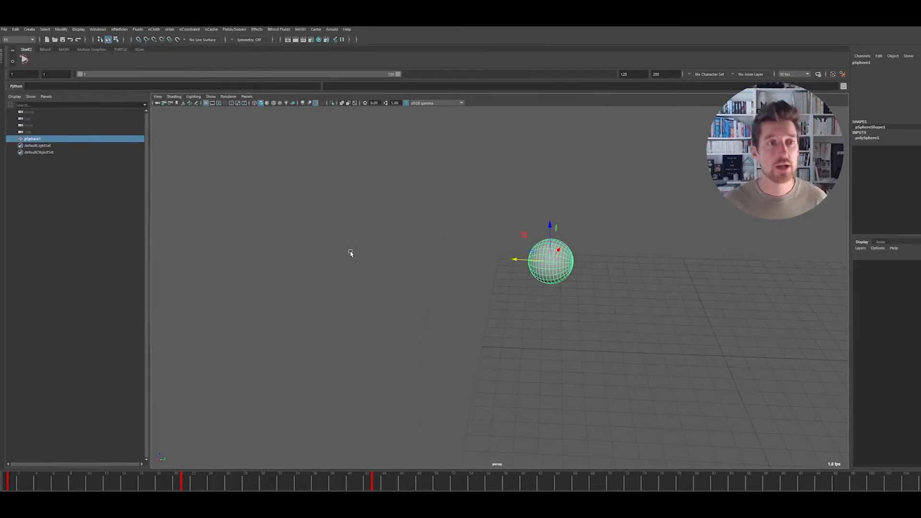
mouse_move(511, 273)
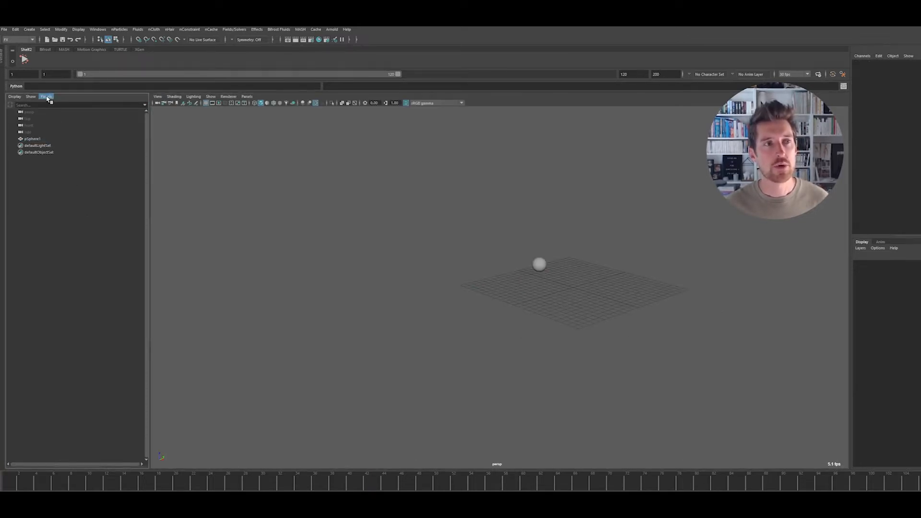
Step: Put the Pose Editor in the left pane, then swap it for the Script Editor
left_click(46, 96)
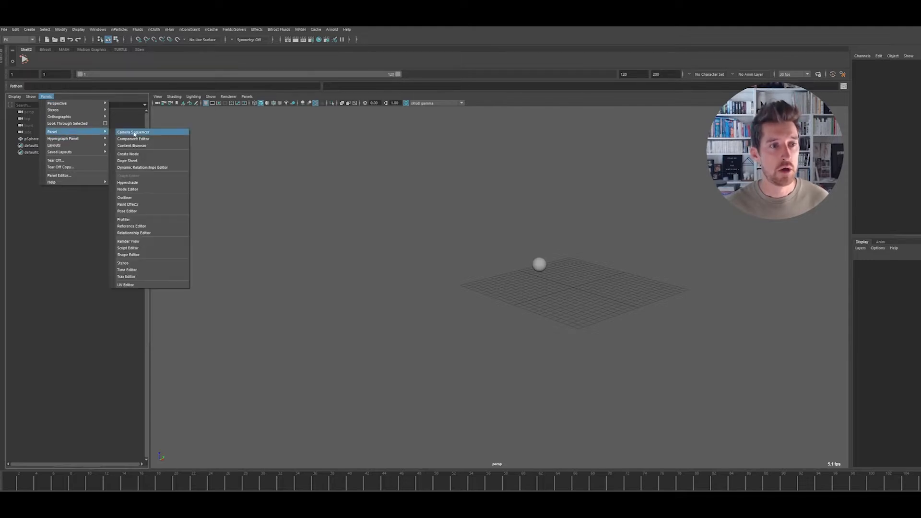
mouse_move(126, 211)
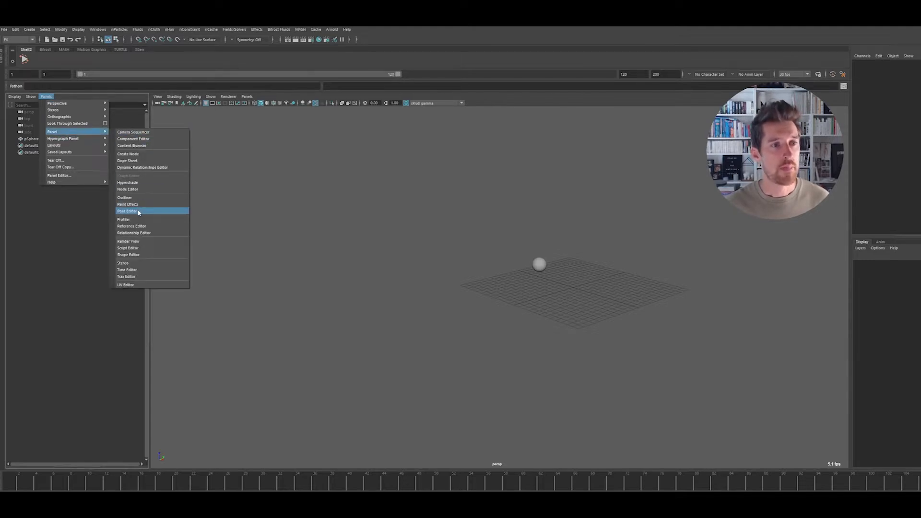
left_click(126, 211)
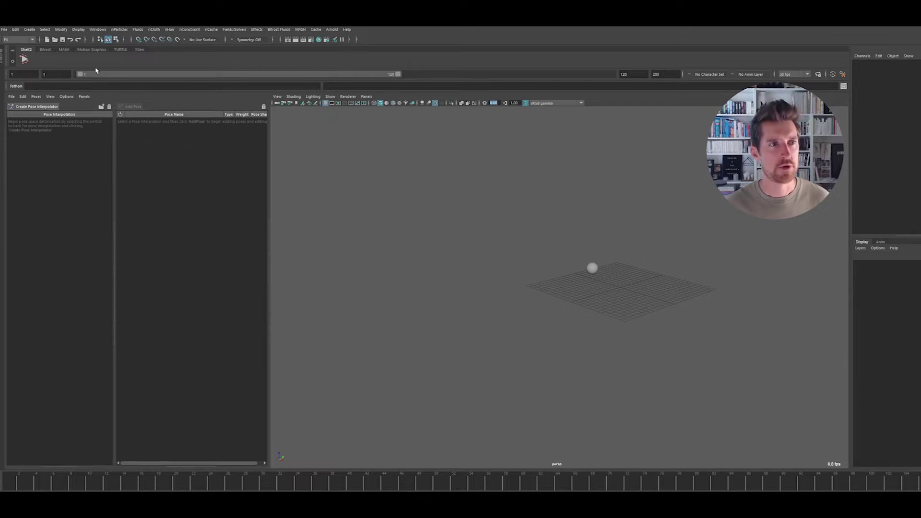
left_click(84, 96)
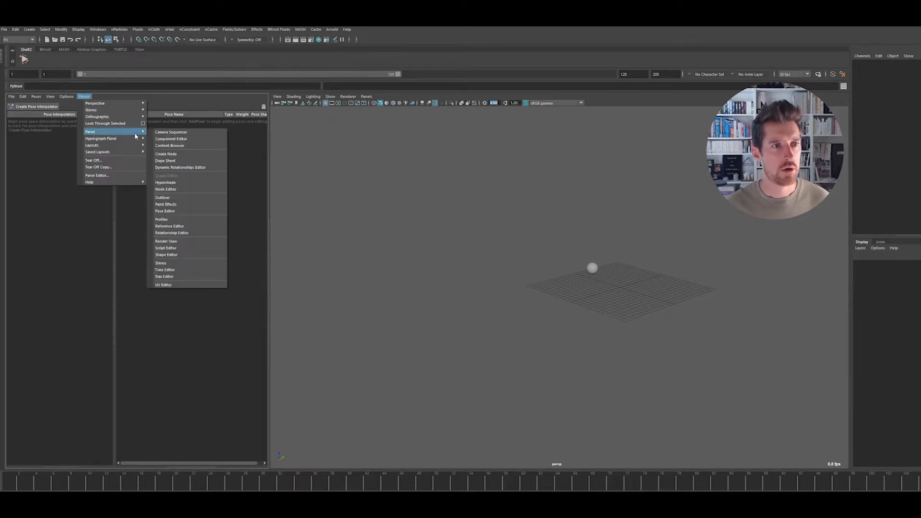
mouse_move(190, 247)
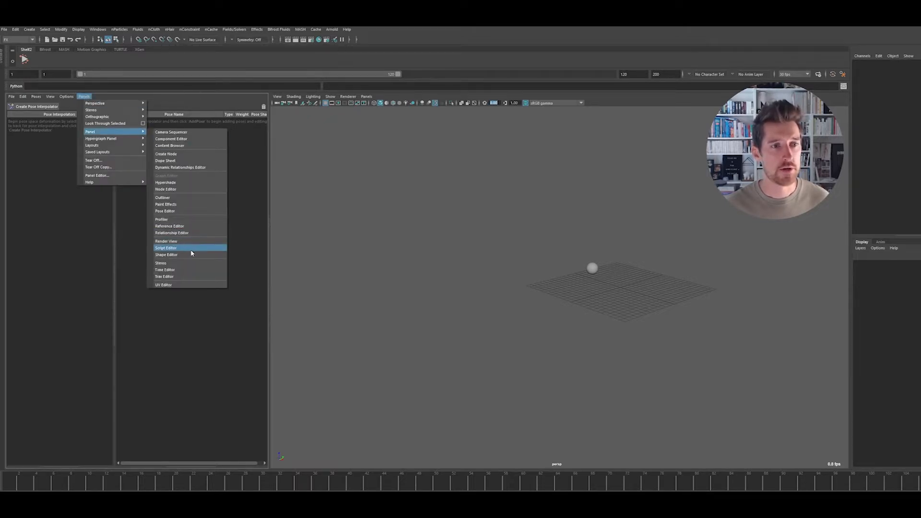
mouse_move(193, 226)
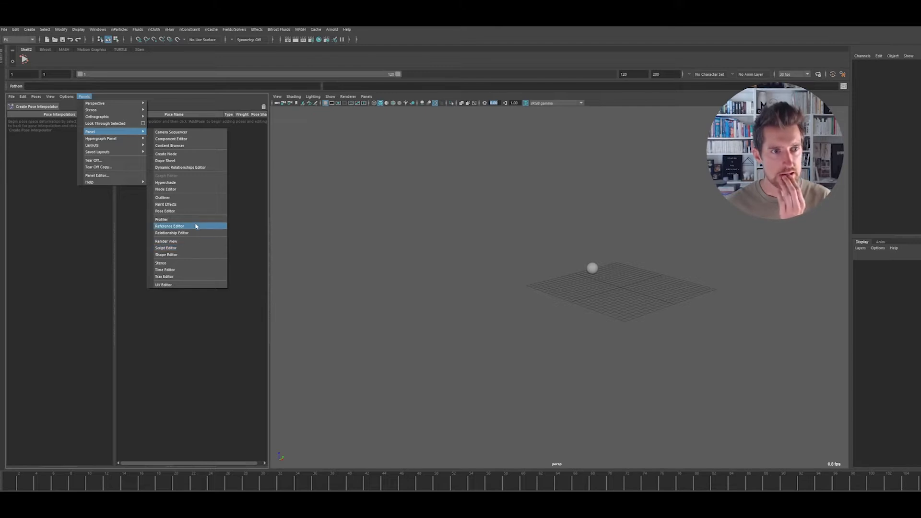
mouse_move(166, 248)
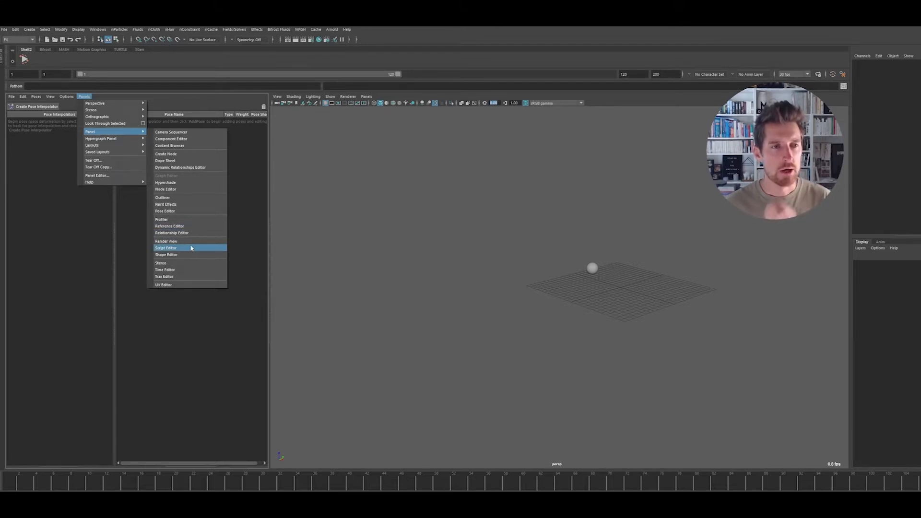
mouse_move(190, 247)
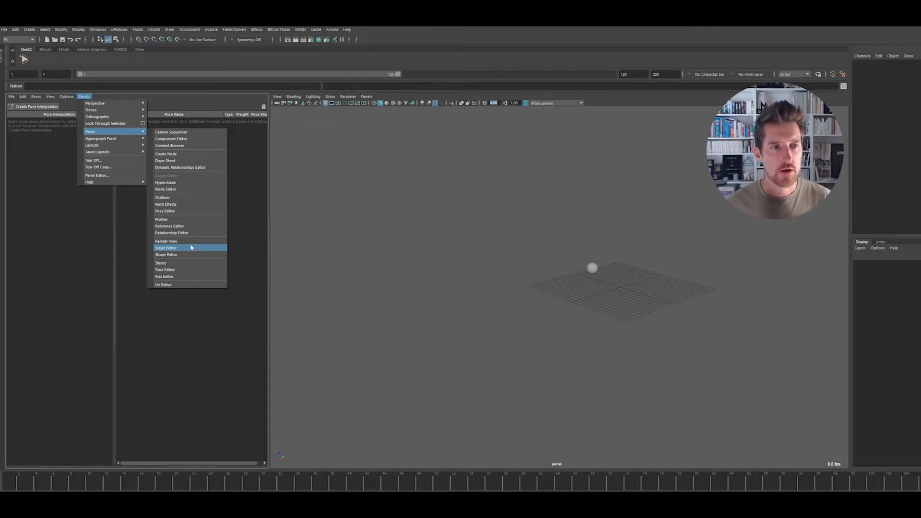
left_click(166, 248)
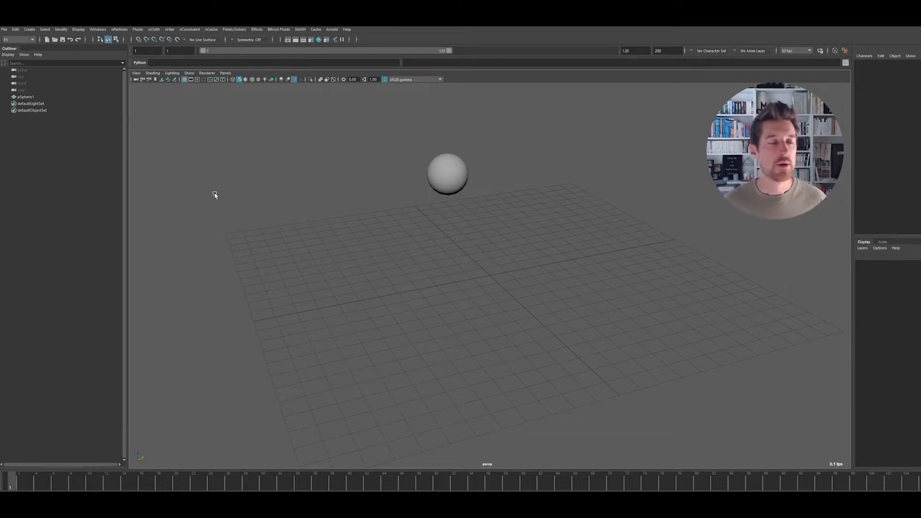
mouse_move(206, 114)
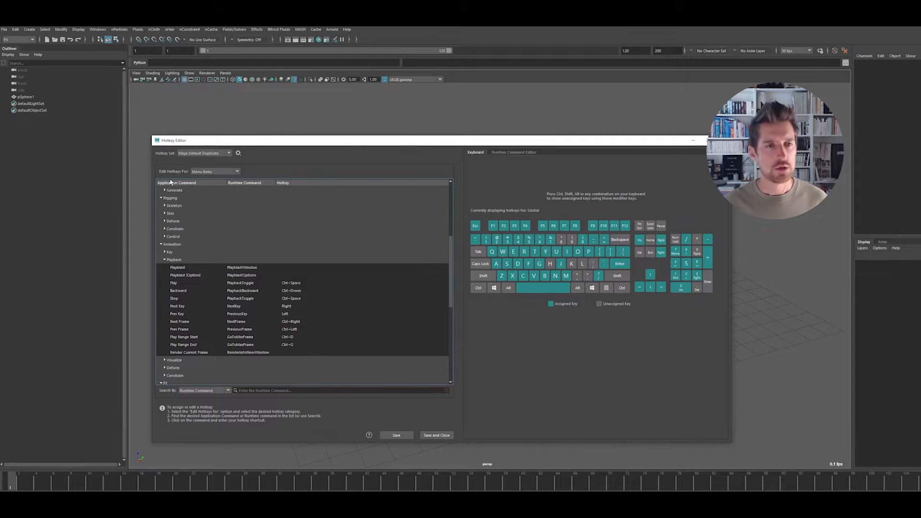
mouse_move(451, 268)
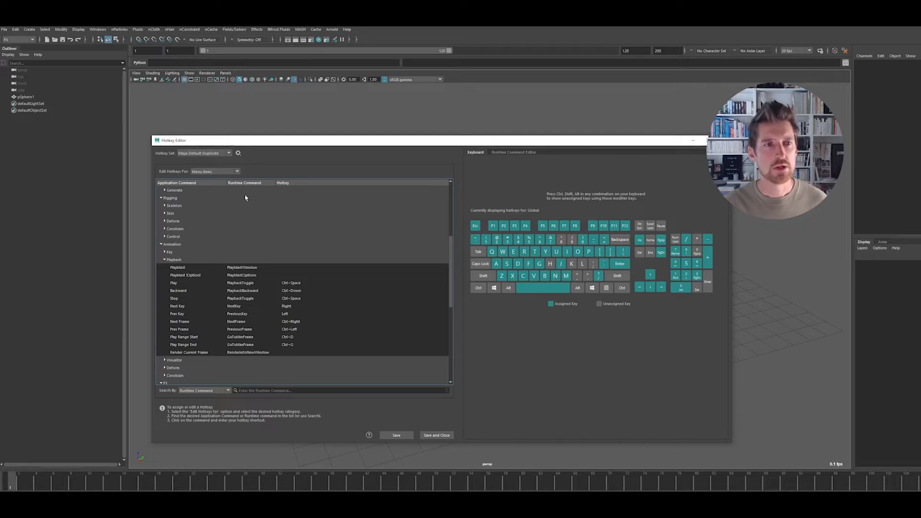
Step: Keep Edit Hotkeys For on Menu Items and scroll to the Animation Playback commands
left_click(214, 171)
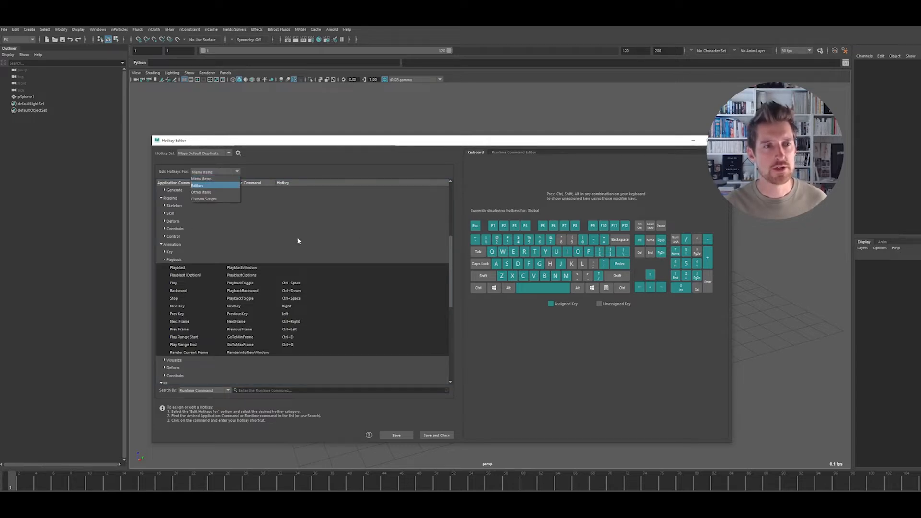
left_click(203, 172)
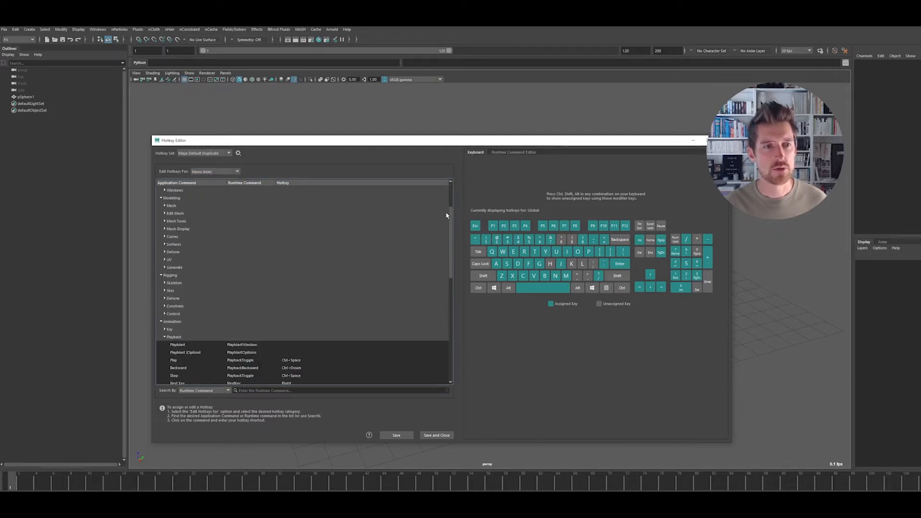
scroll("down", 3)
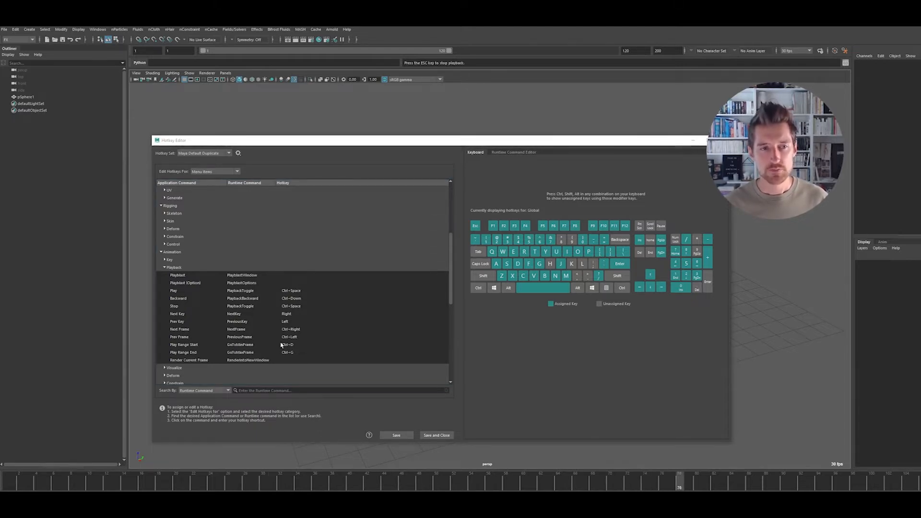
mouse_move(300, 308)
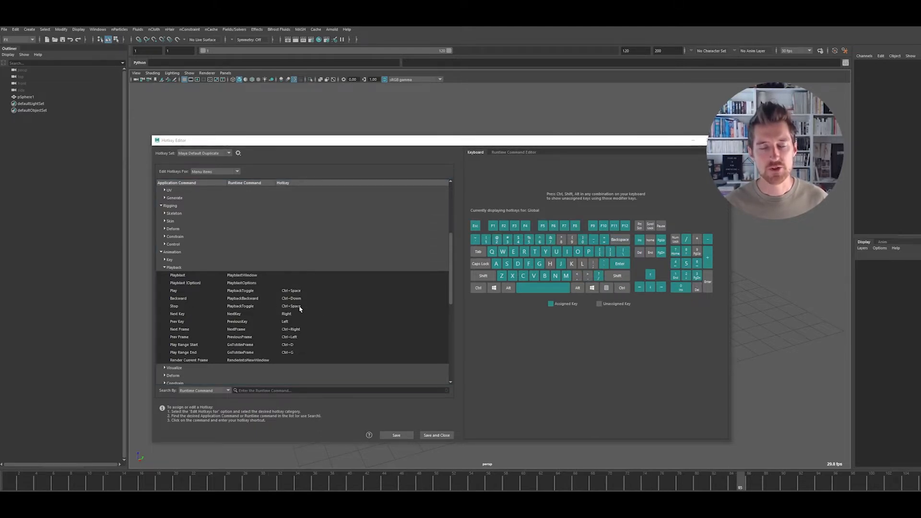
mouse_move(636, 420)
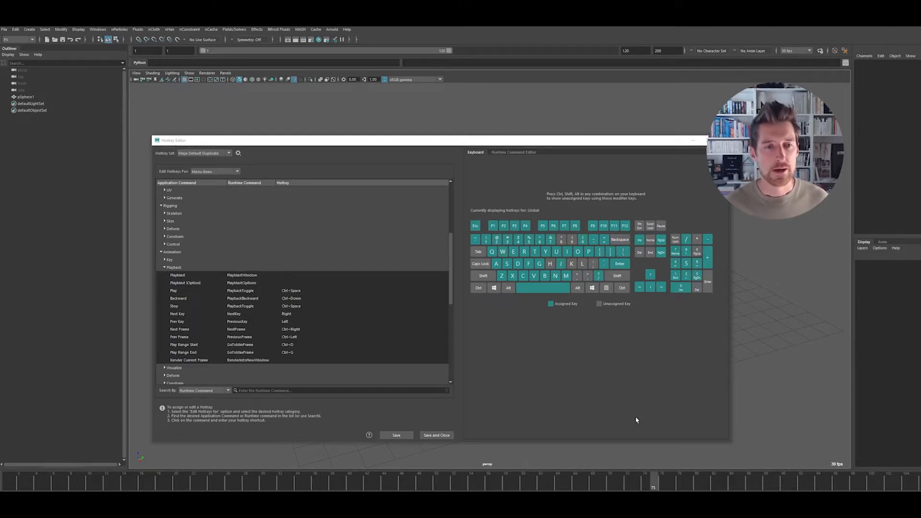
mouse_move(373, 369)
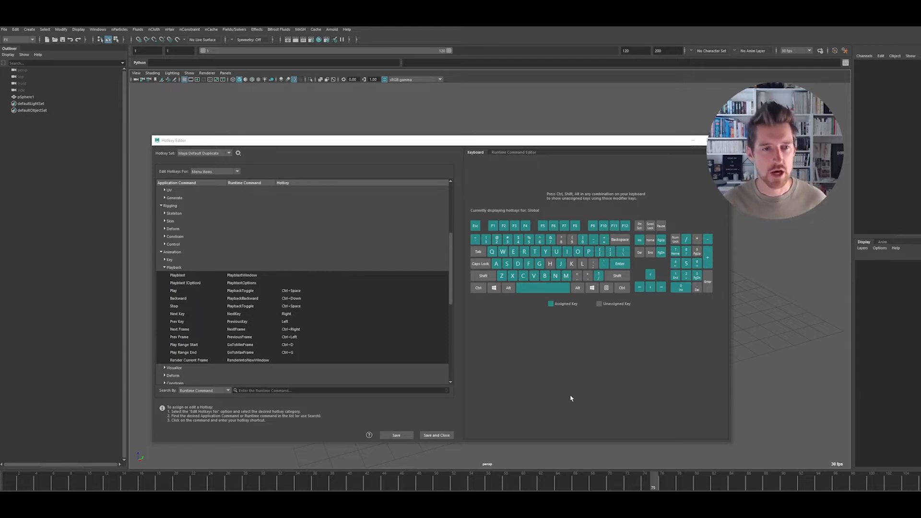
mouse_move(327, 355)
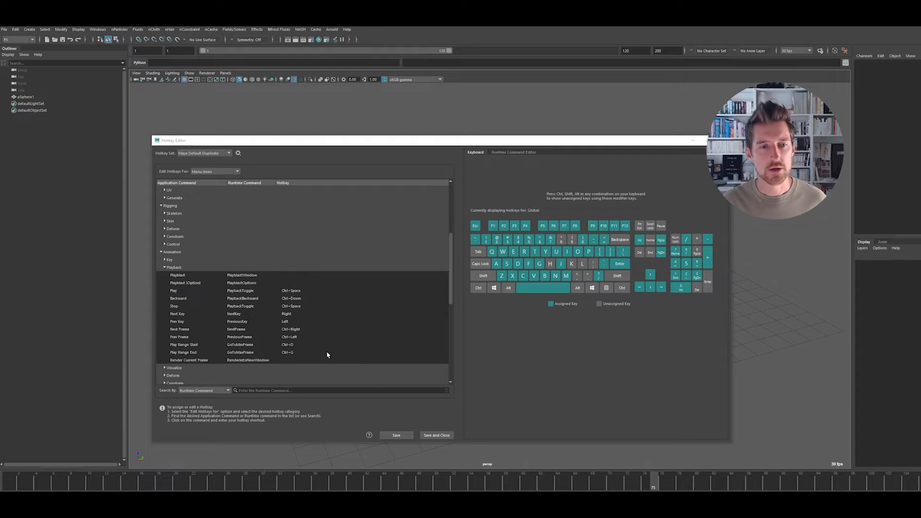
mouse_move(308, 355)
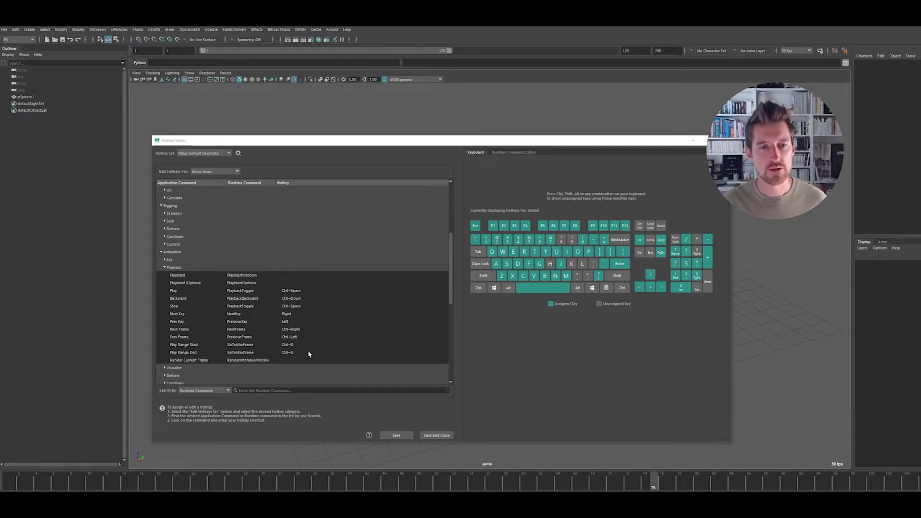
mouse_move(304, 318)
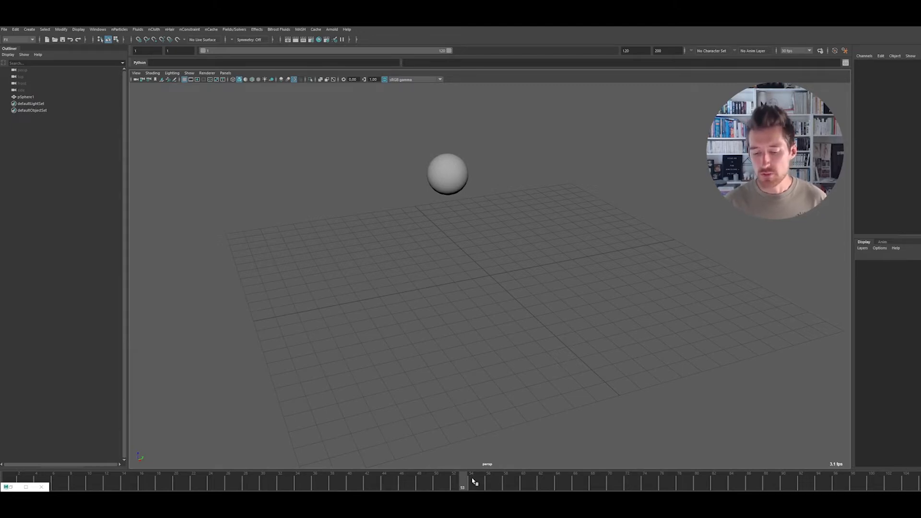
mouse_move(671, 456)
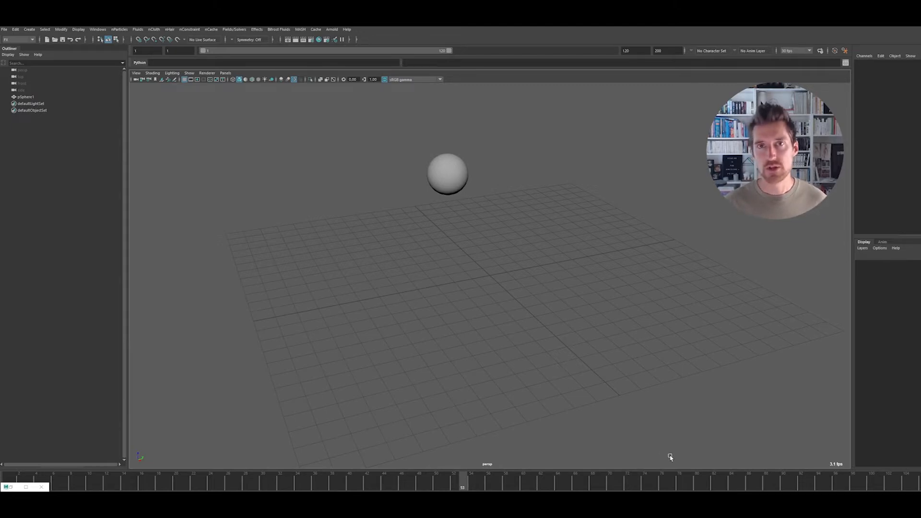
mouse_move(692, 445)
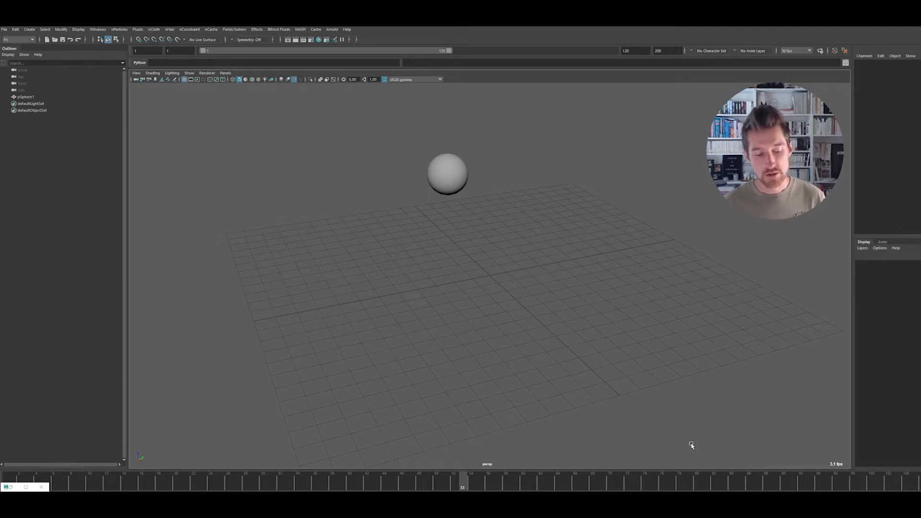
mouse_move(628, 374)
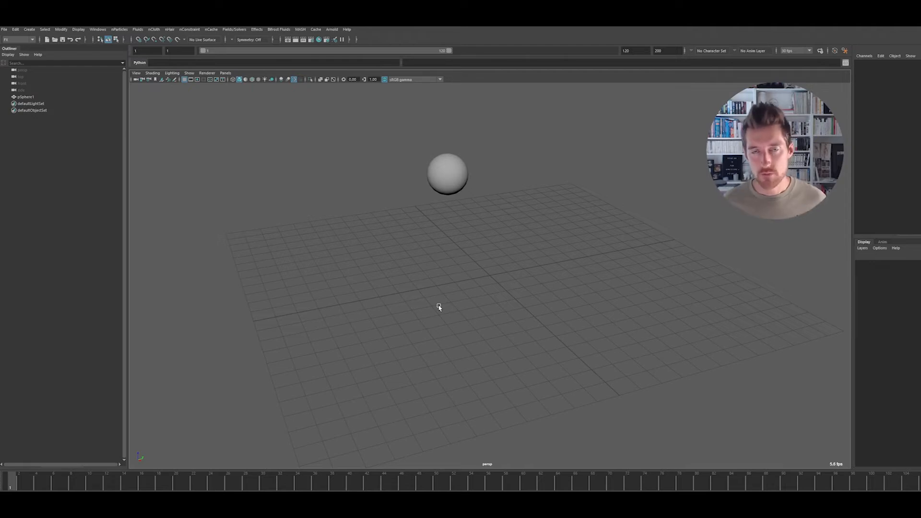
mouse_move(650, 321)
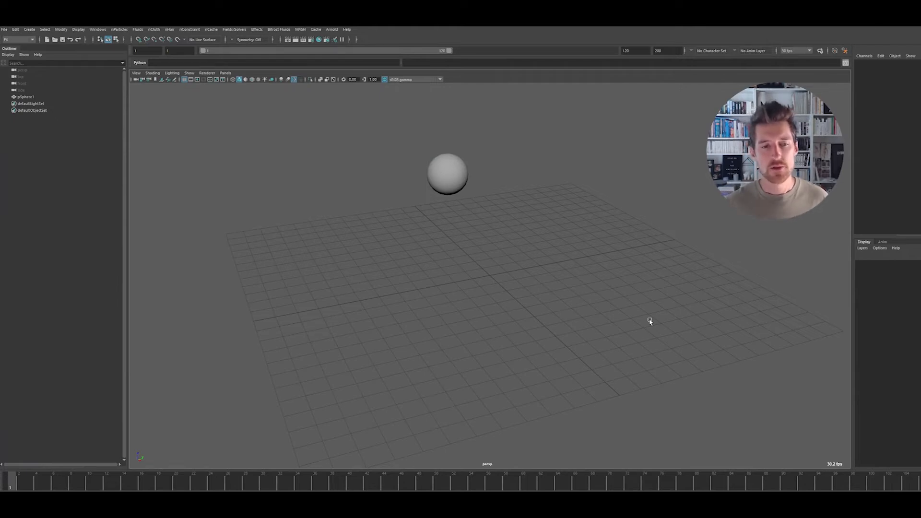
left_click(448, 173)
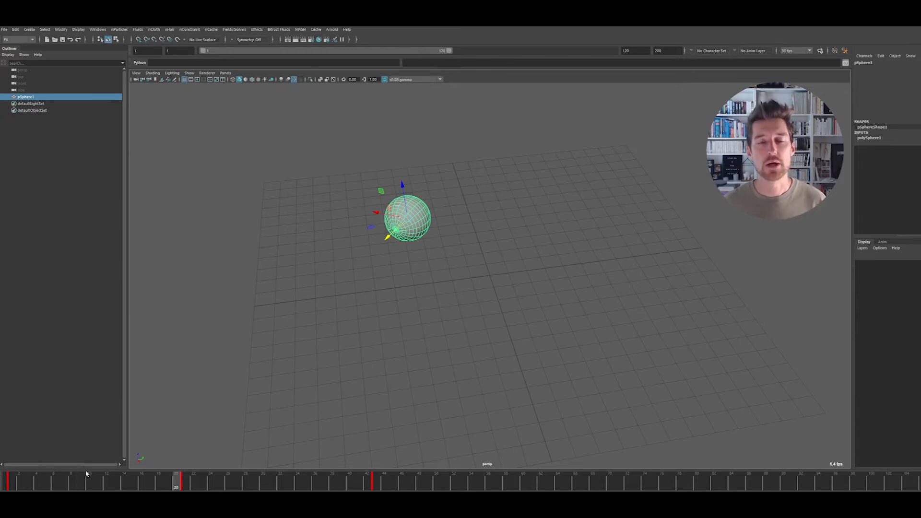
mouse_move(133, 287)
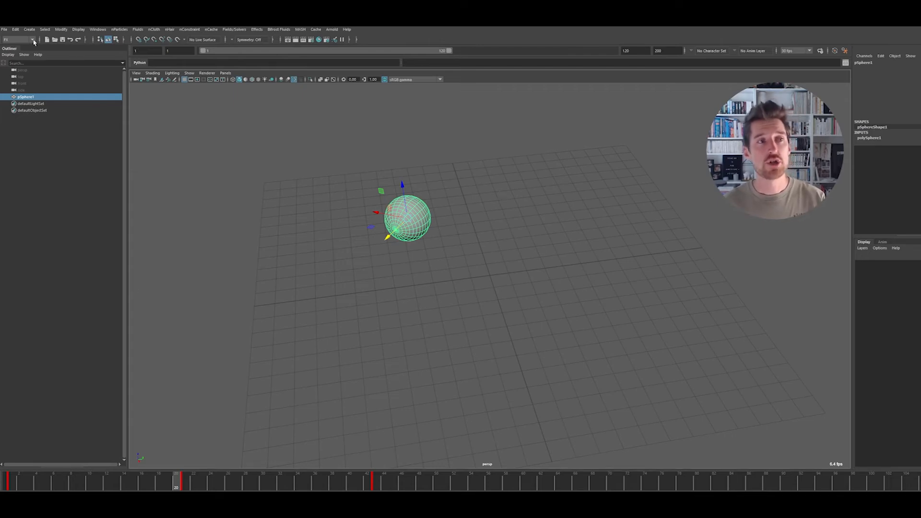
Step: Switch to the FX menu set and run Fields/Solvers > Interactive Playback on the sphere
left_click(18, 39)
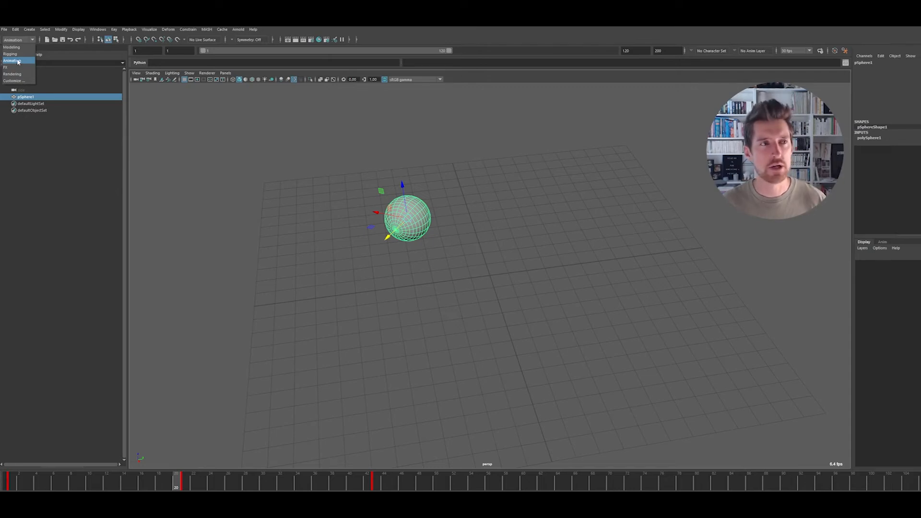
left_click(6, 59)
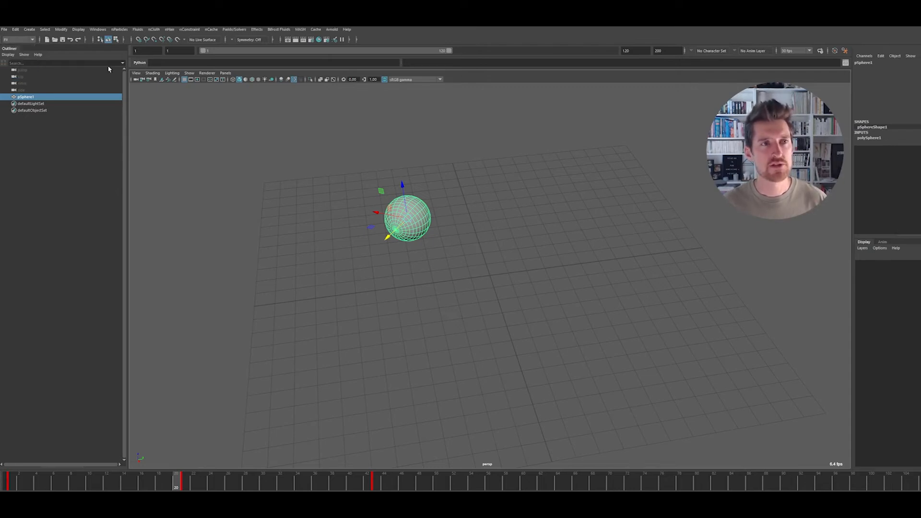
mouse_move(235, 30)
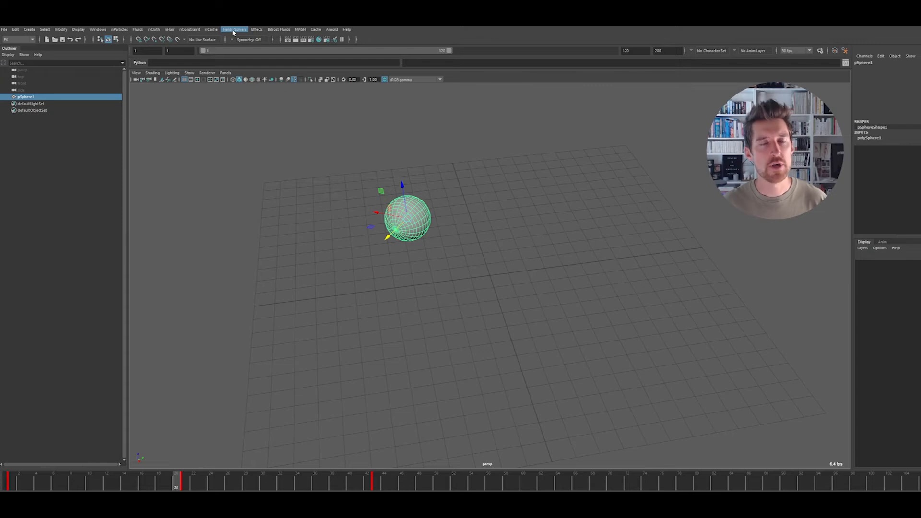
left_click(234, 30)
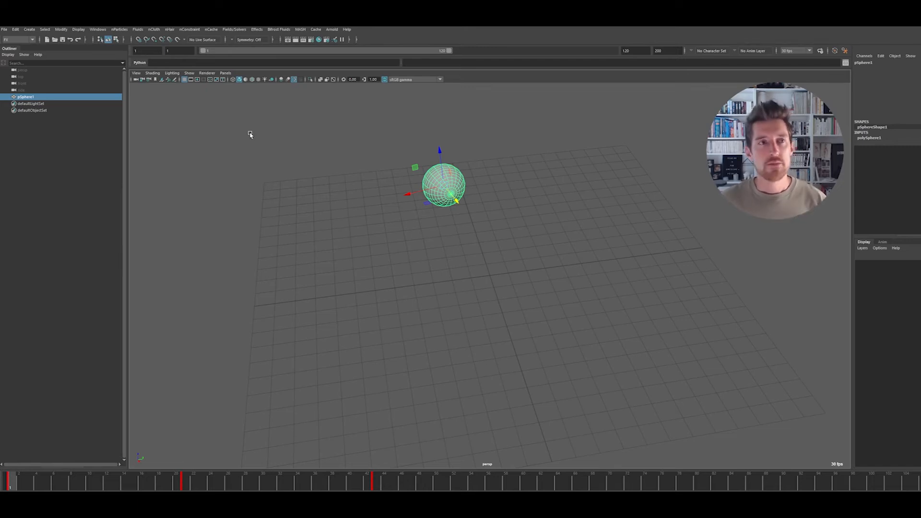
left_click(234, 28)
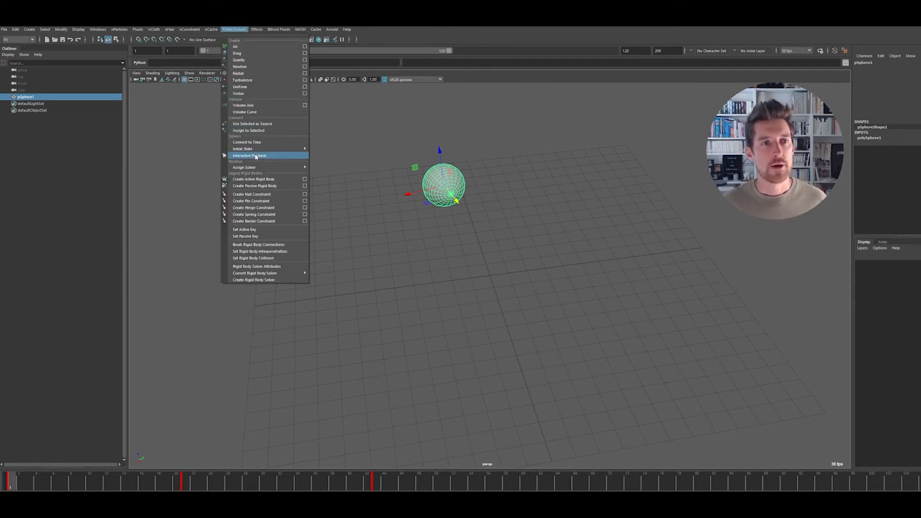
left_click(249, 155)
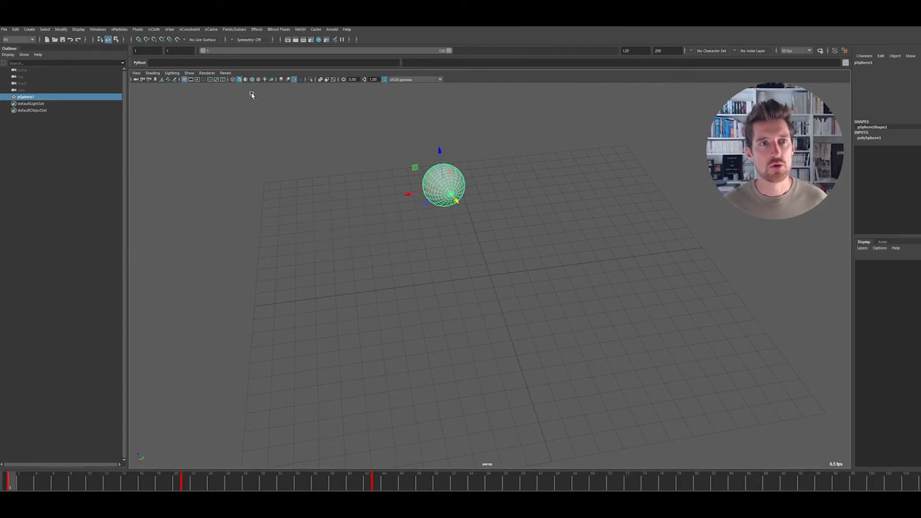
mouse_move(83, 56)
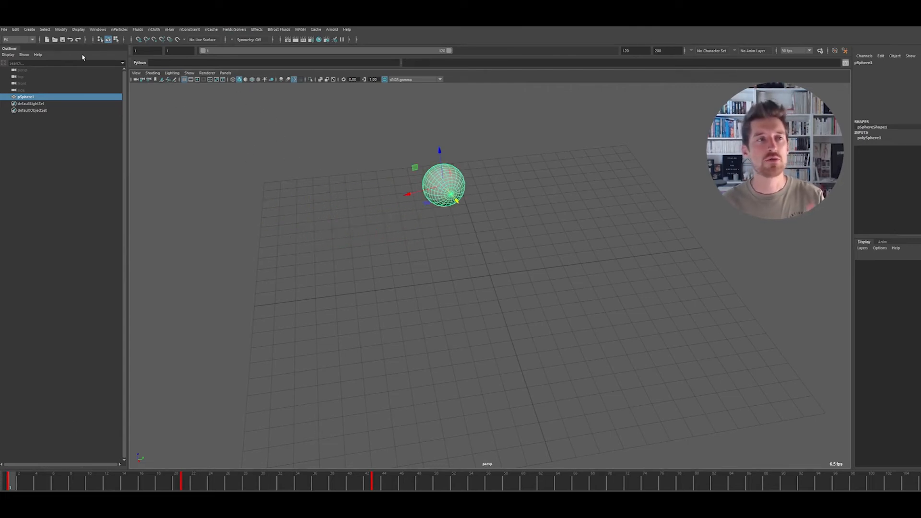
mouse_move(234, 29)
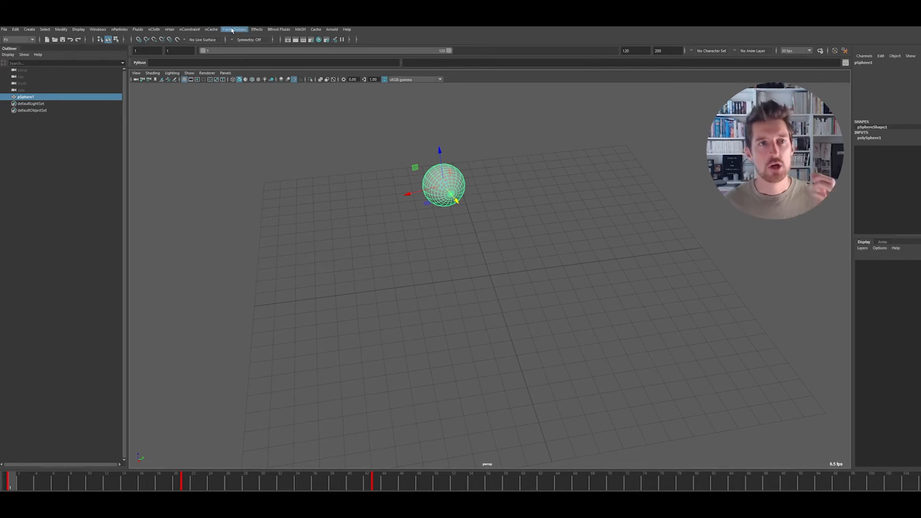
mouse_move(154, 29)
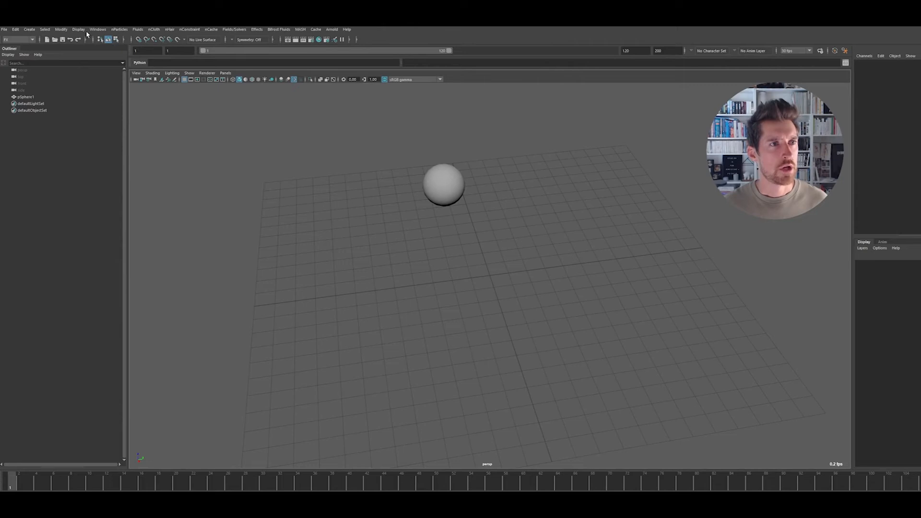
Step: Show the shelf again and add Interactive Playback from Fields/Solvers onto Shelf2
left_click(98, 30)
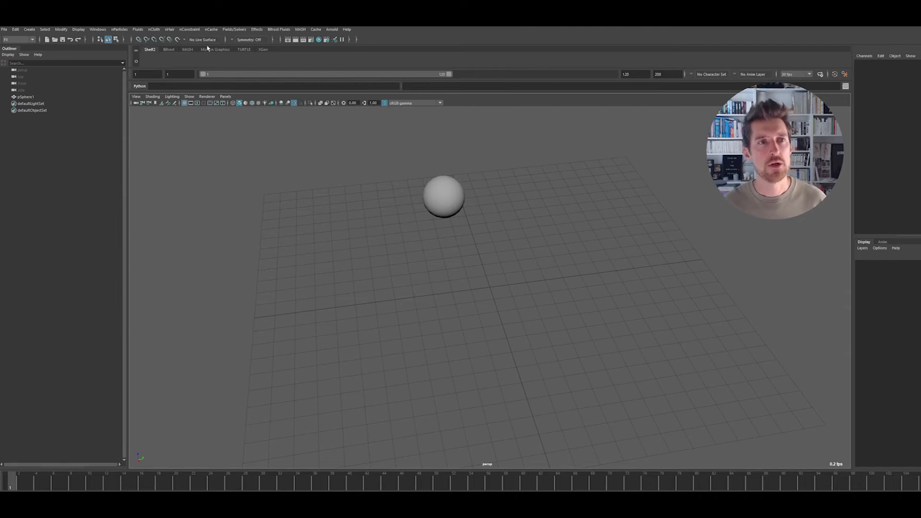
left_click(234, 29)
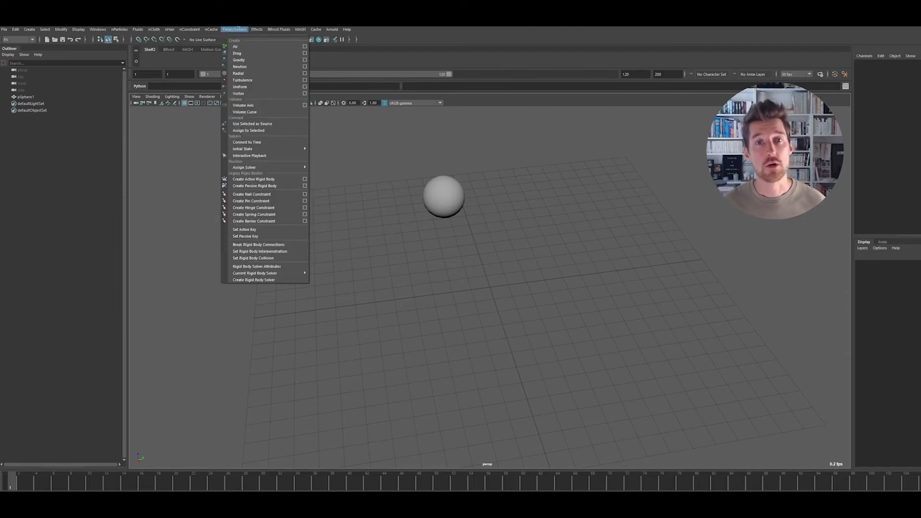
mouse_move(265, 156)
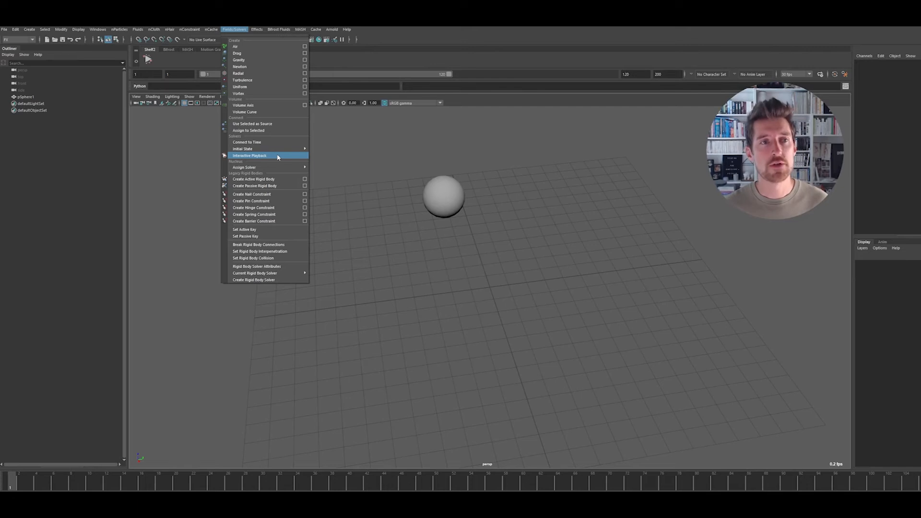
mouse_move(247, 142)
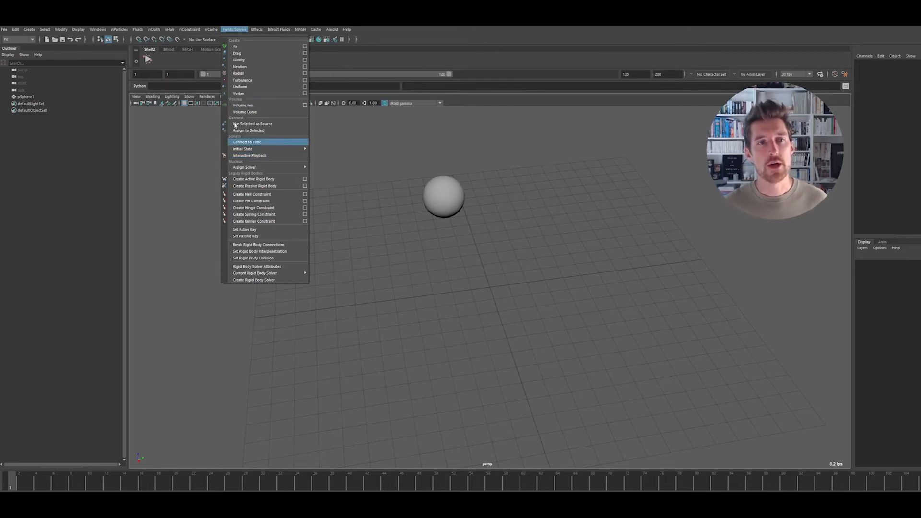
mouse_move(257, 166)
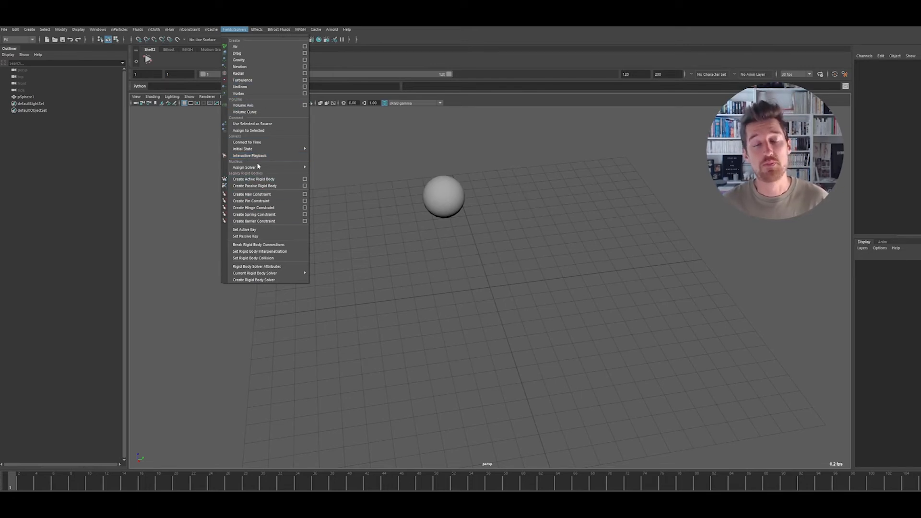
mouse_move(263, 167)
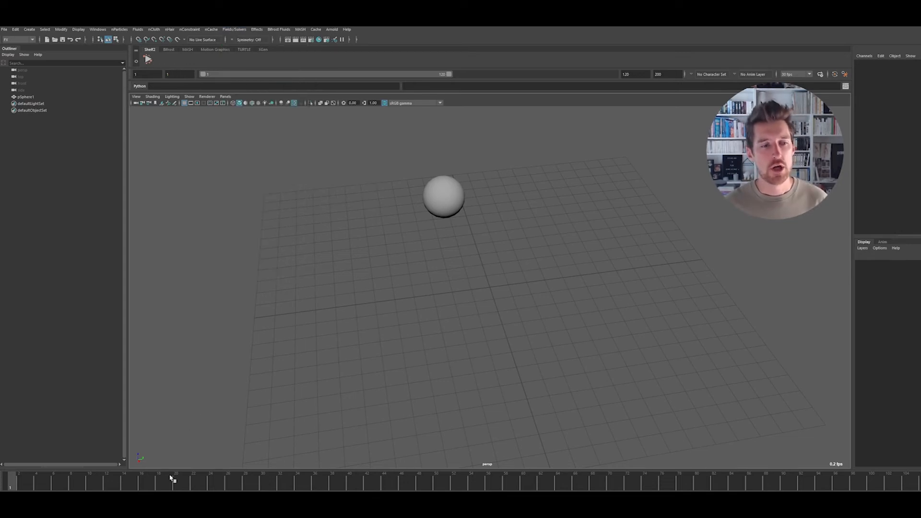
Step: Run the simulation from the new Interactive Playback shelf icon, then stop playback
left_click(148, 59)
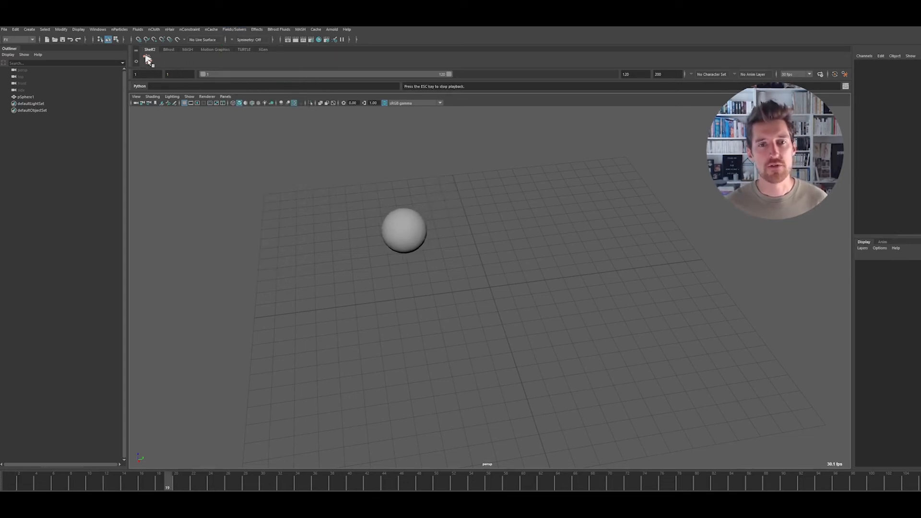
left_click(404, 229)
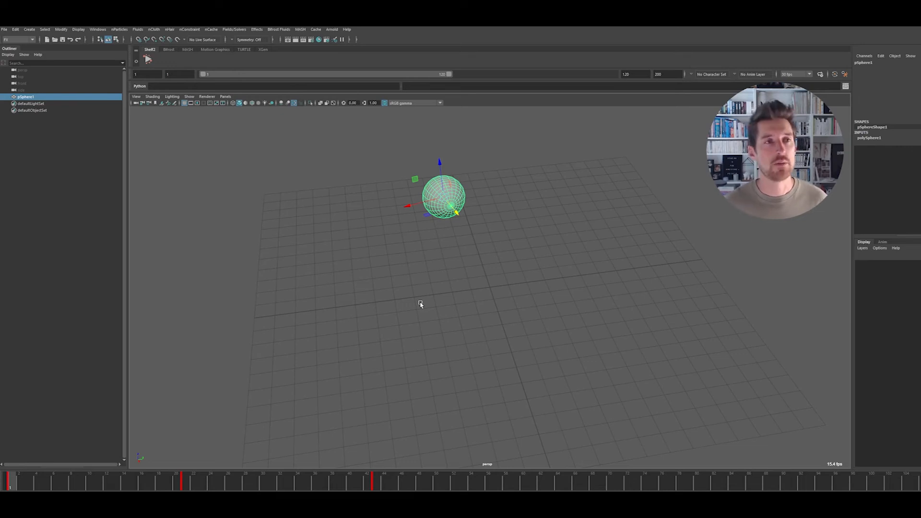
left_click(98, 30)
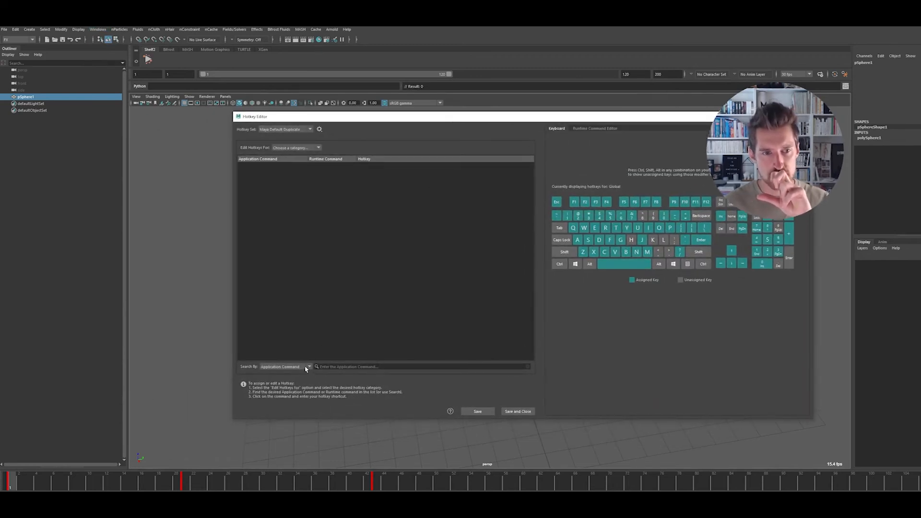
Step: Search runtime commands for 'interacti', assign Ctrl+Shift+Space to Interactive Playback, and save
left_click(309, 366)
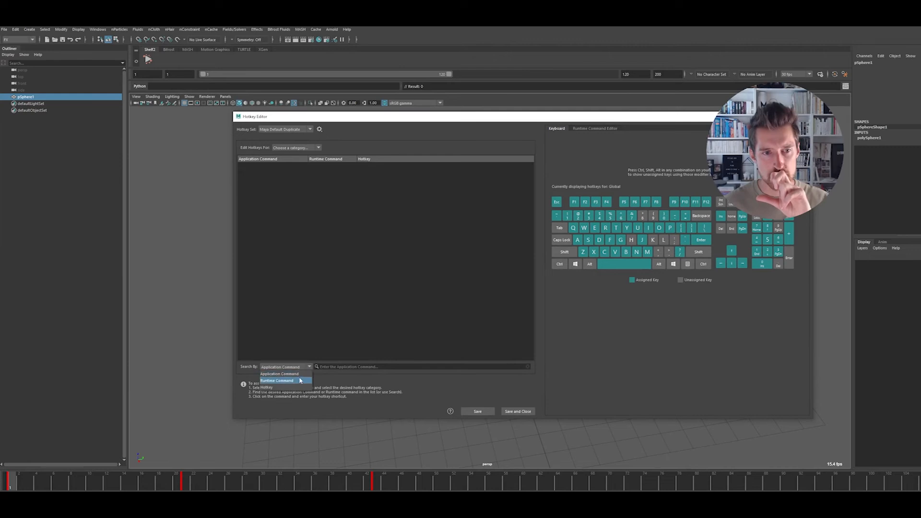
left_click(276, 380)
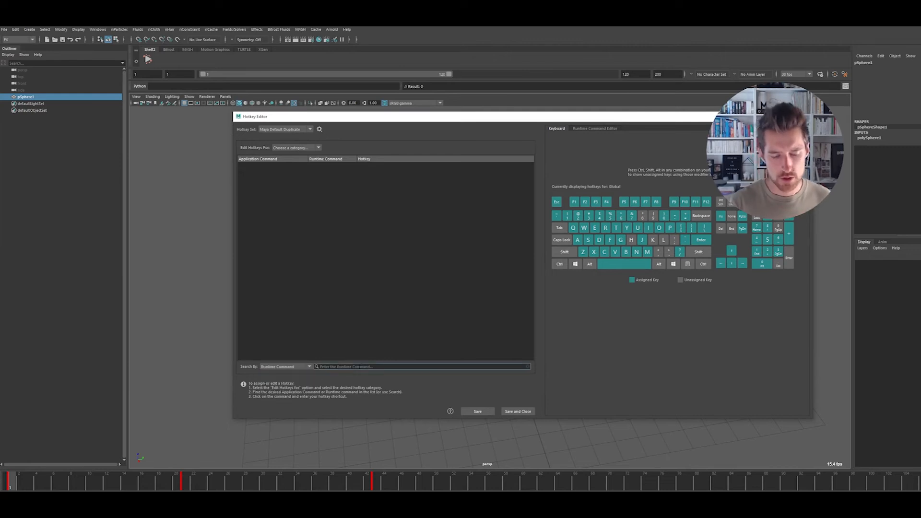
type("interactiv")
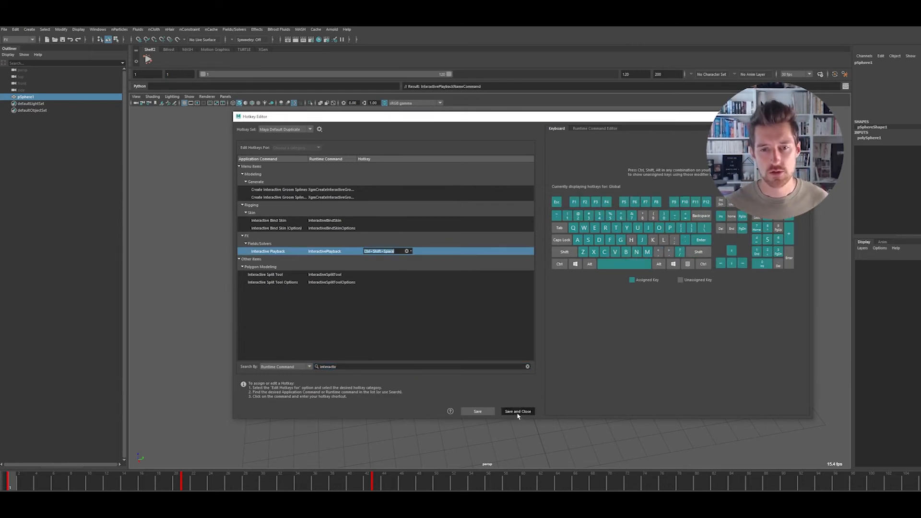
left_click(517, 411)
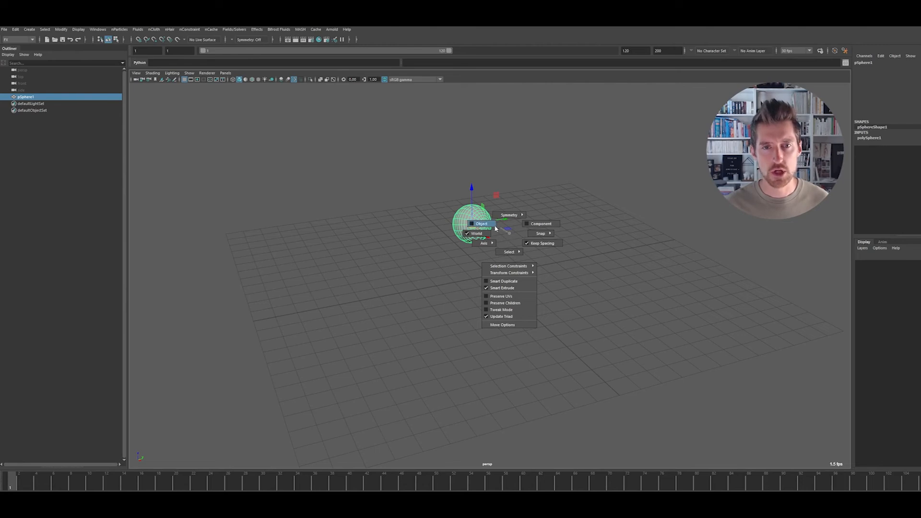
Step: Orient the sphere's move manipulator to Object axes via the Shift+right-click marking menu
left_click(476, 224)
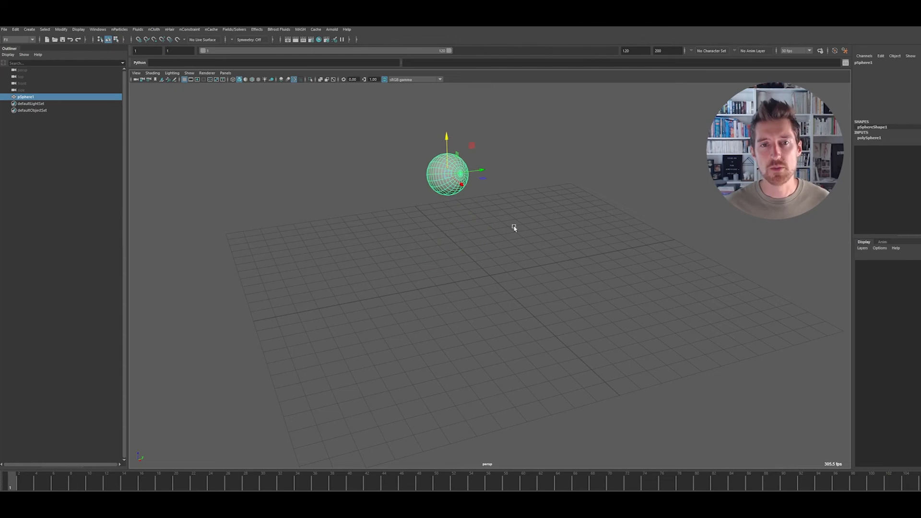
mouse_move(576, 263)
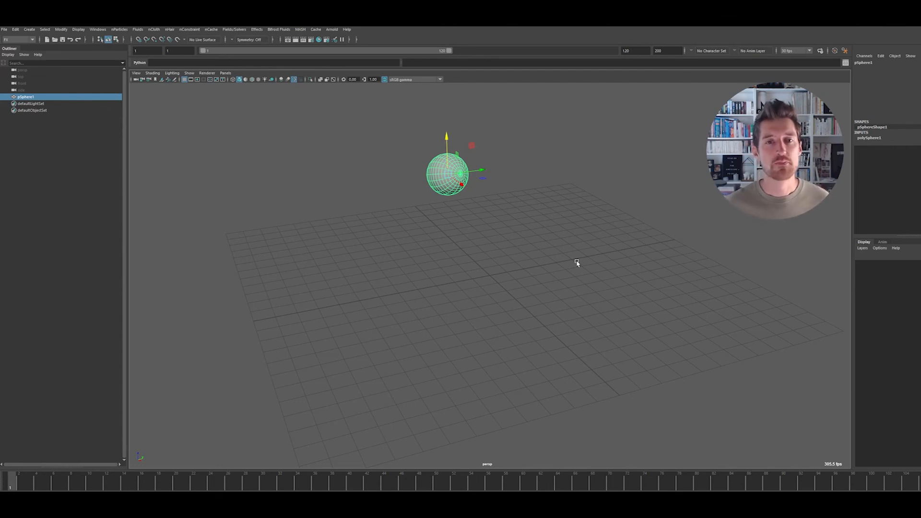
left_click(98, 29)
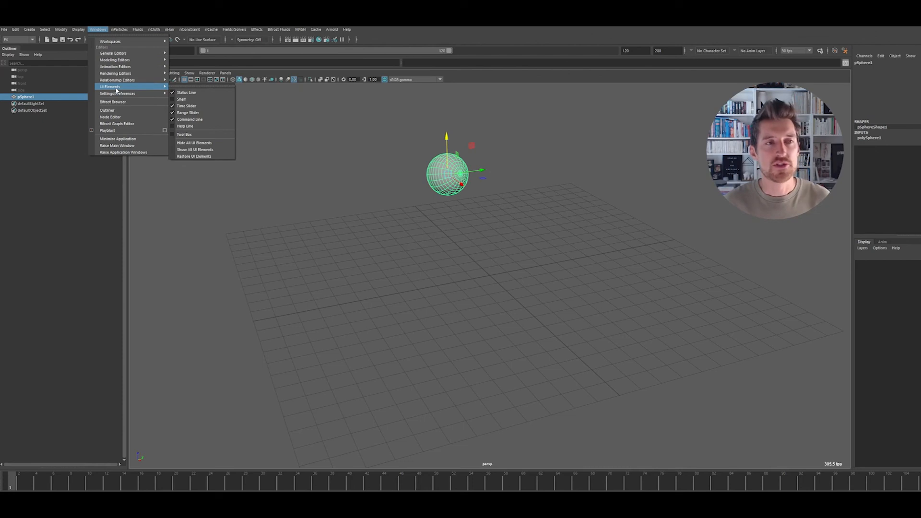
mouse_move(117, 93)
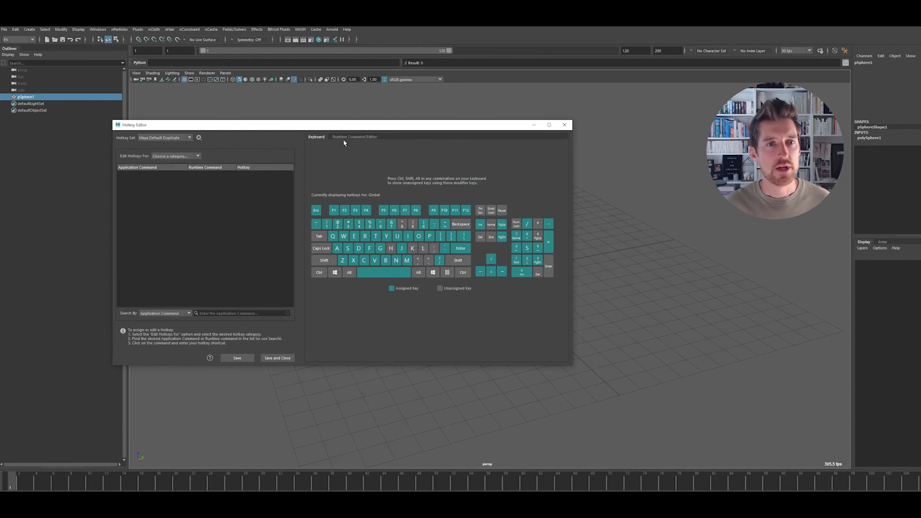
Step: Set Edit Hotkeys For to Custom Scripts, listing To Local and To Global with their keys
left_click(175, 156)
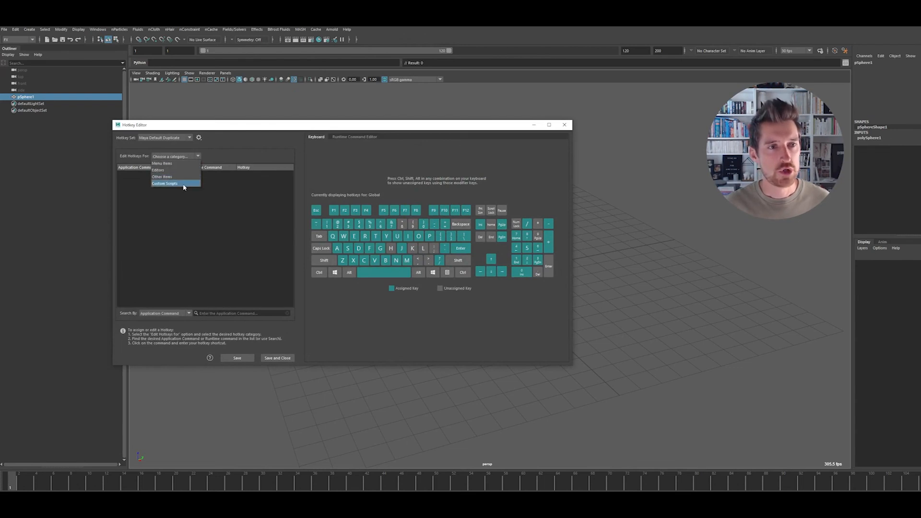
left_click(165, 183)
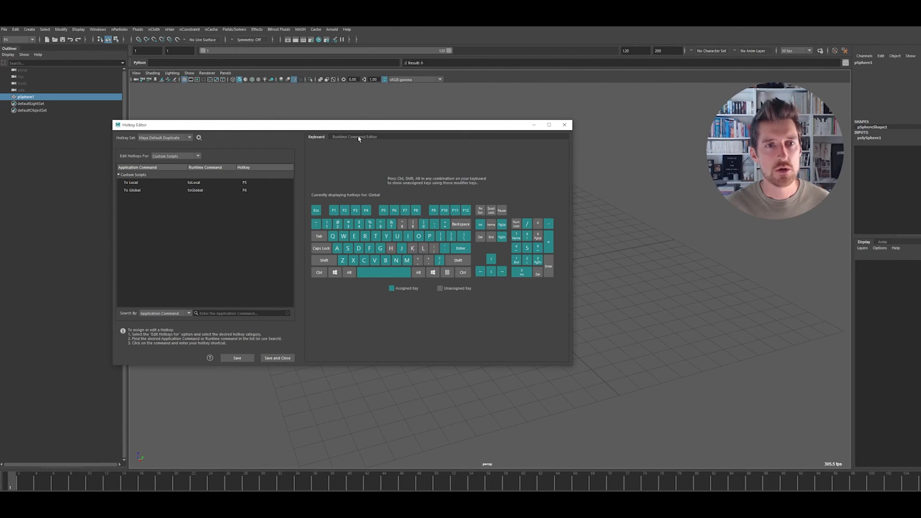
Step: View the To Local and To Global MEL scripts in the Runtime Command Editor
left_click(354, 137)
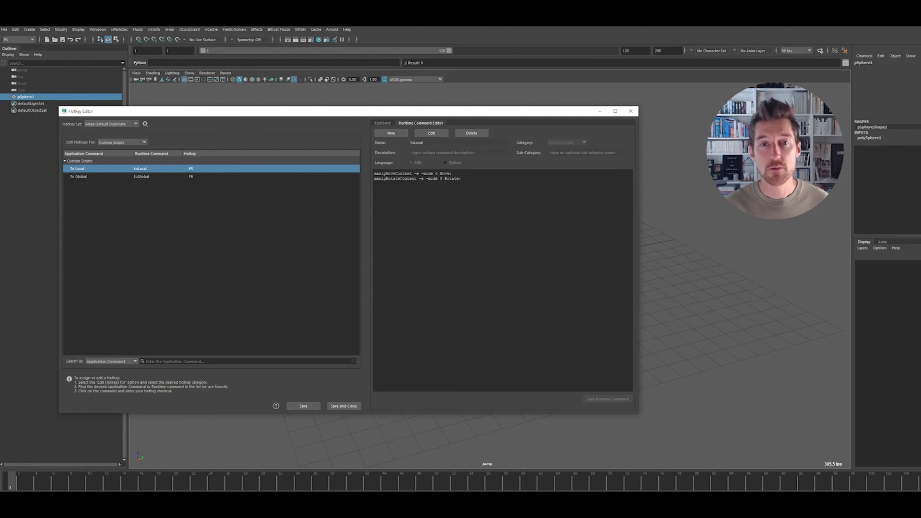
left_click(78, 177)
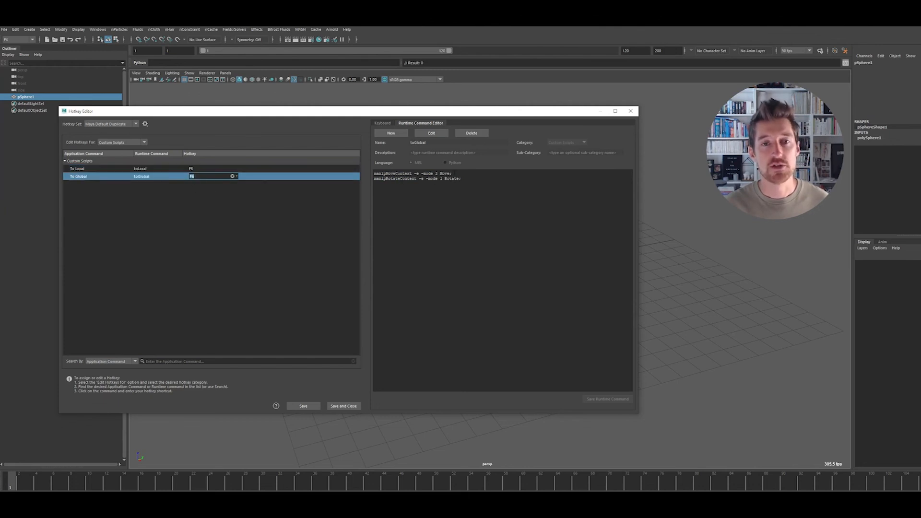